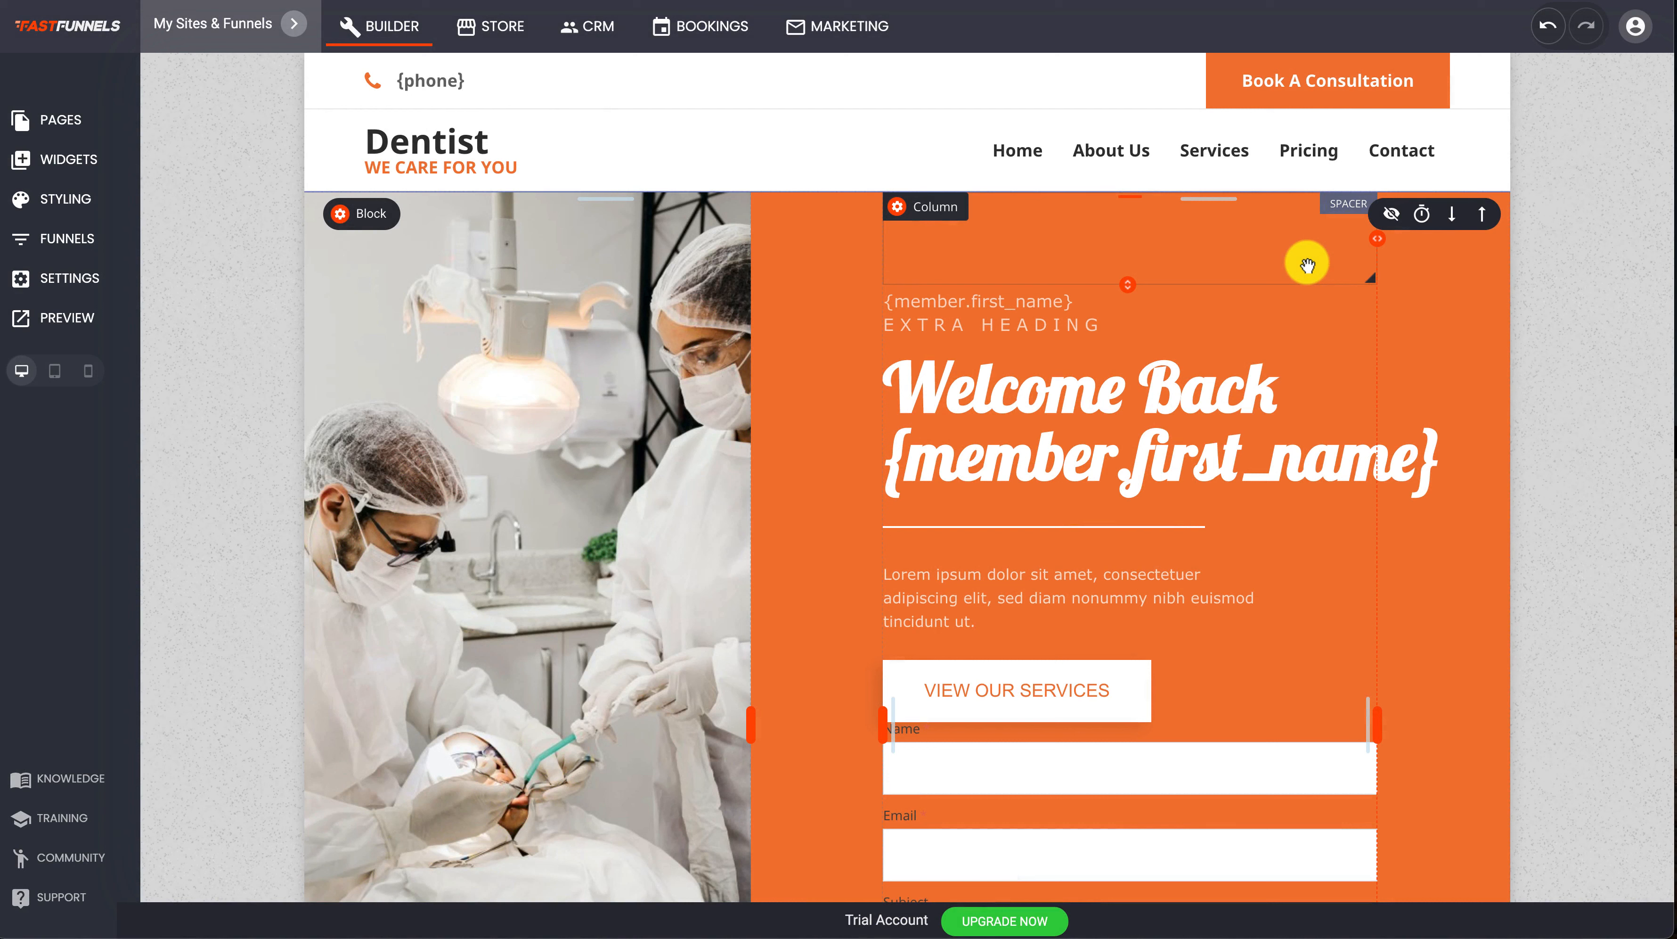
{"action": "mouse_move", "coordinate": [941, 318]}
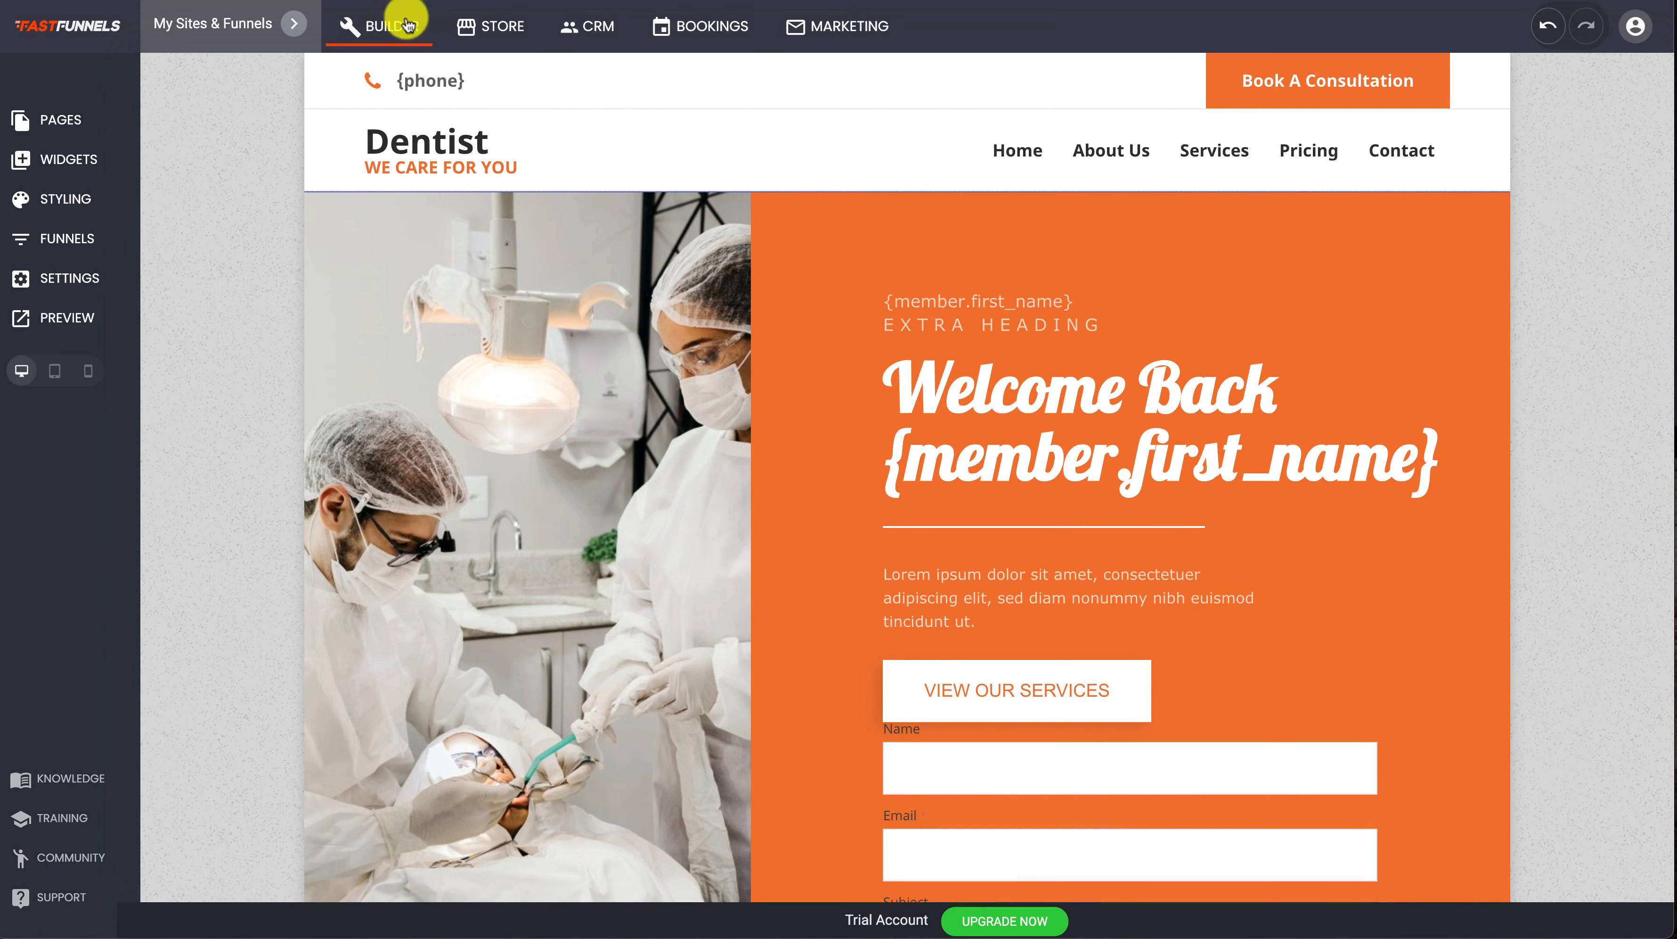
Open the Website Settings panel for the Dentist site from the left sidebar
{"action": "left_click", "coordinate": [66, 278]}
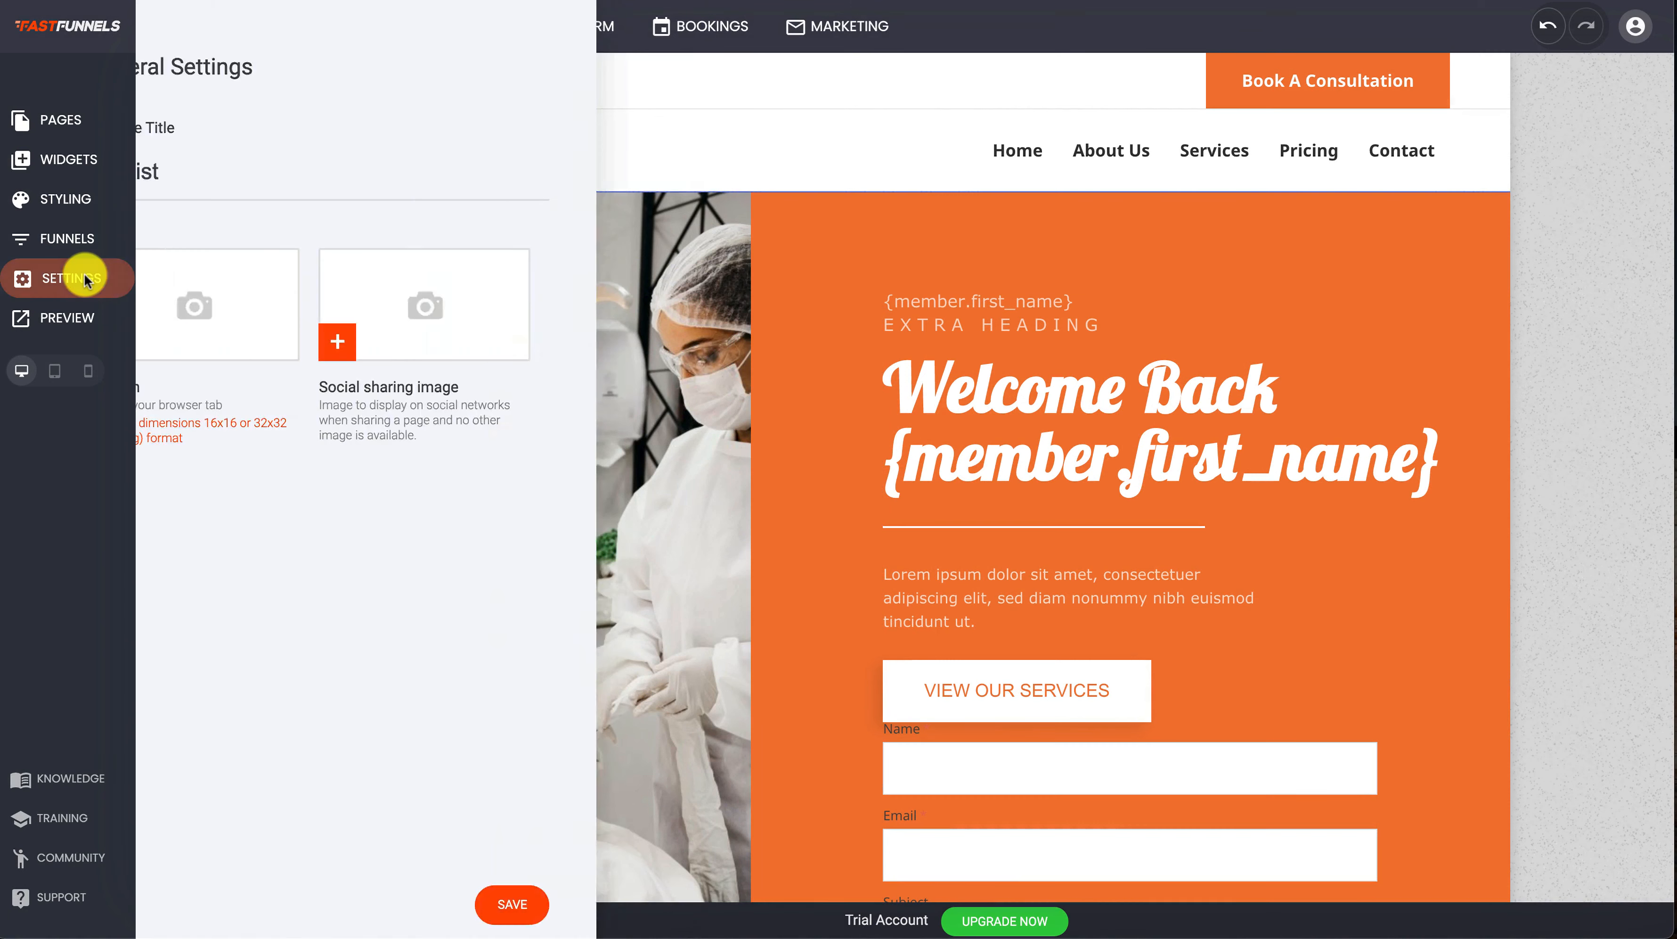
{"action": "left_click", "coordinate": [69, 278]}
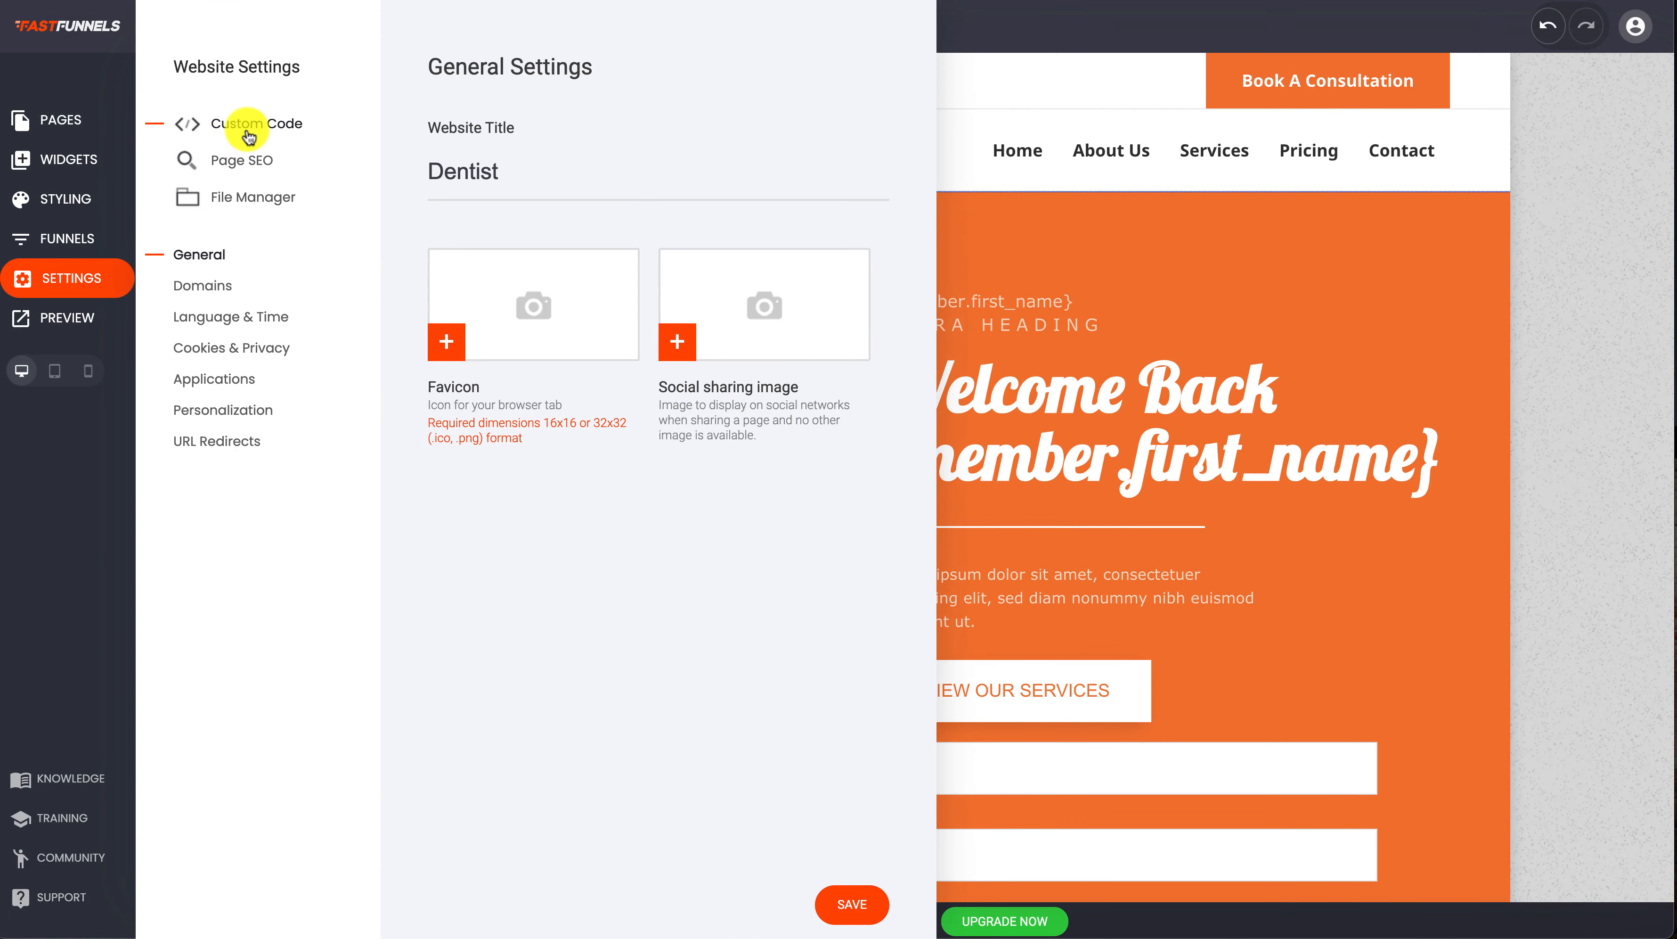
Open Custom Code and start editing the site-wide Custom Head Markup
{"action": "left_click", "coordinate": [250, 121]}
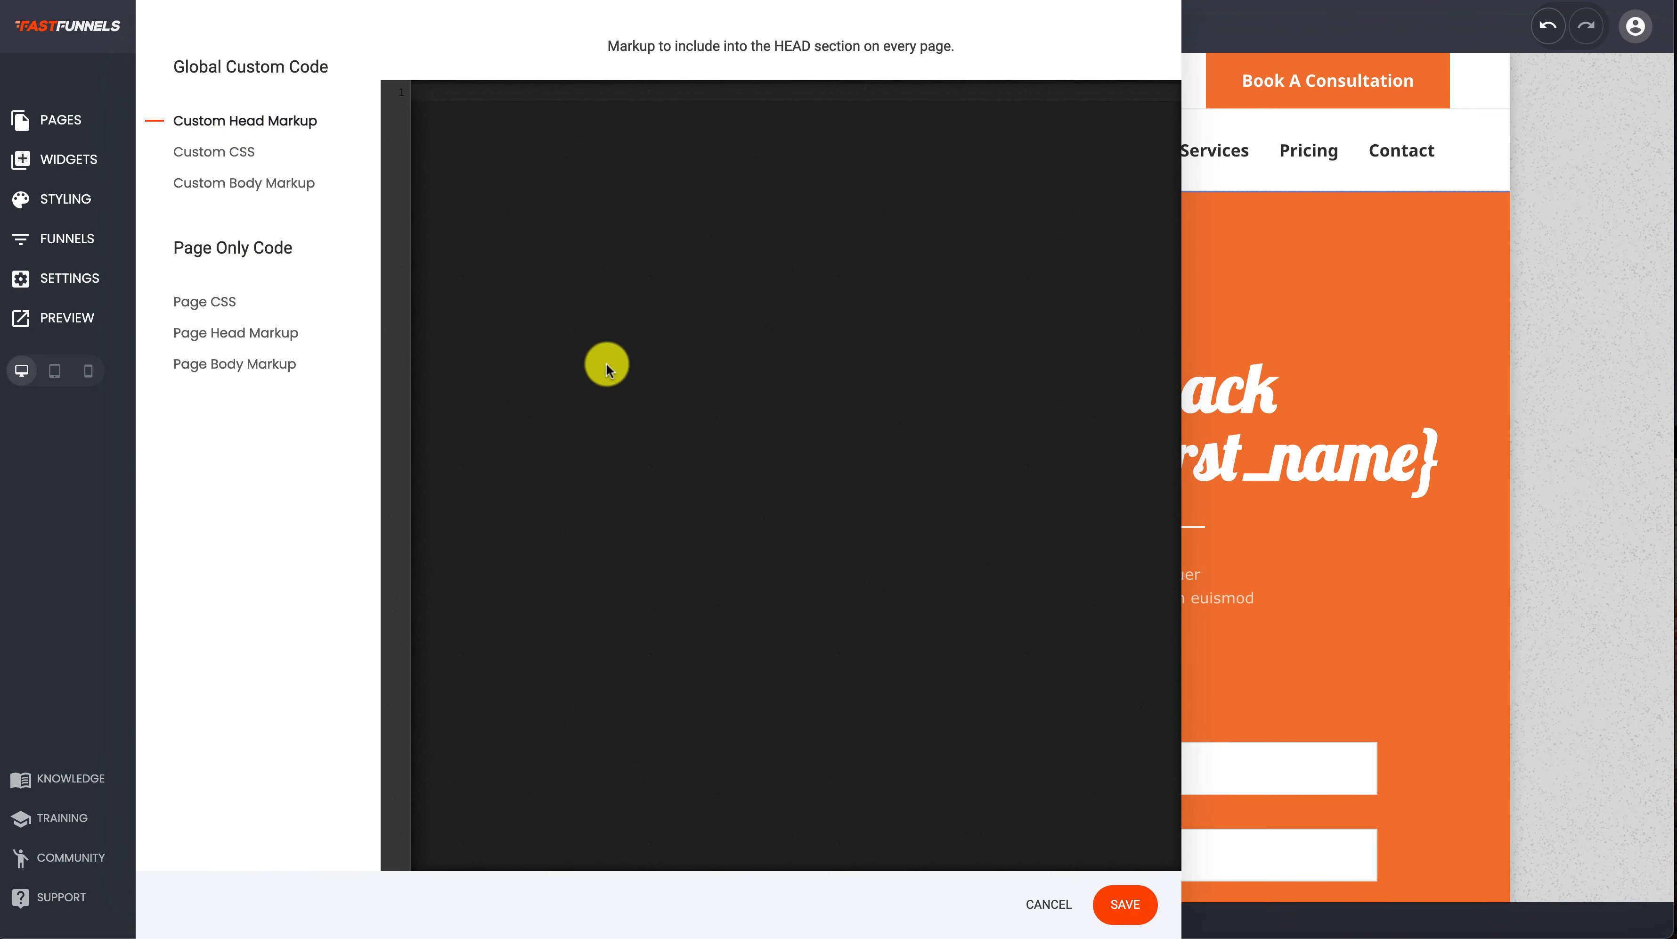
{"action": "mouse_move", "coordinate": [256, 110]}
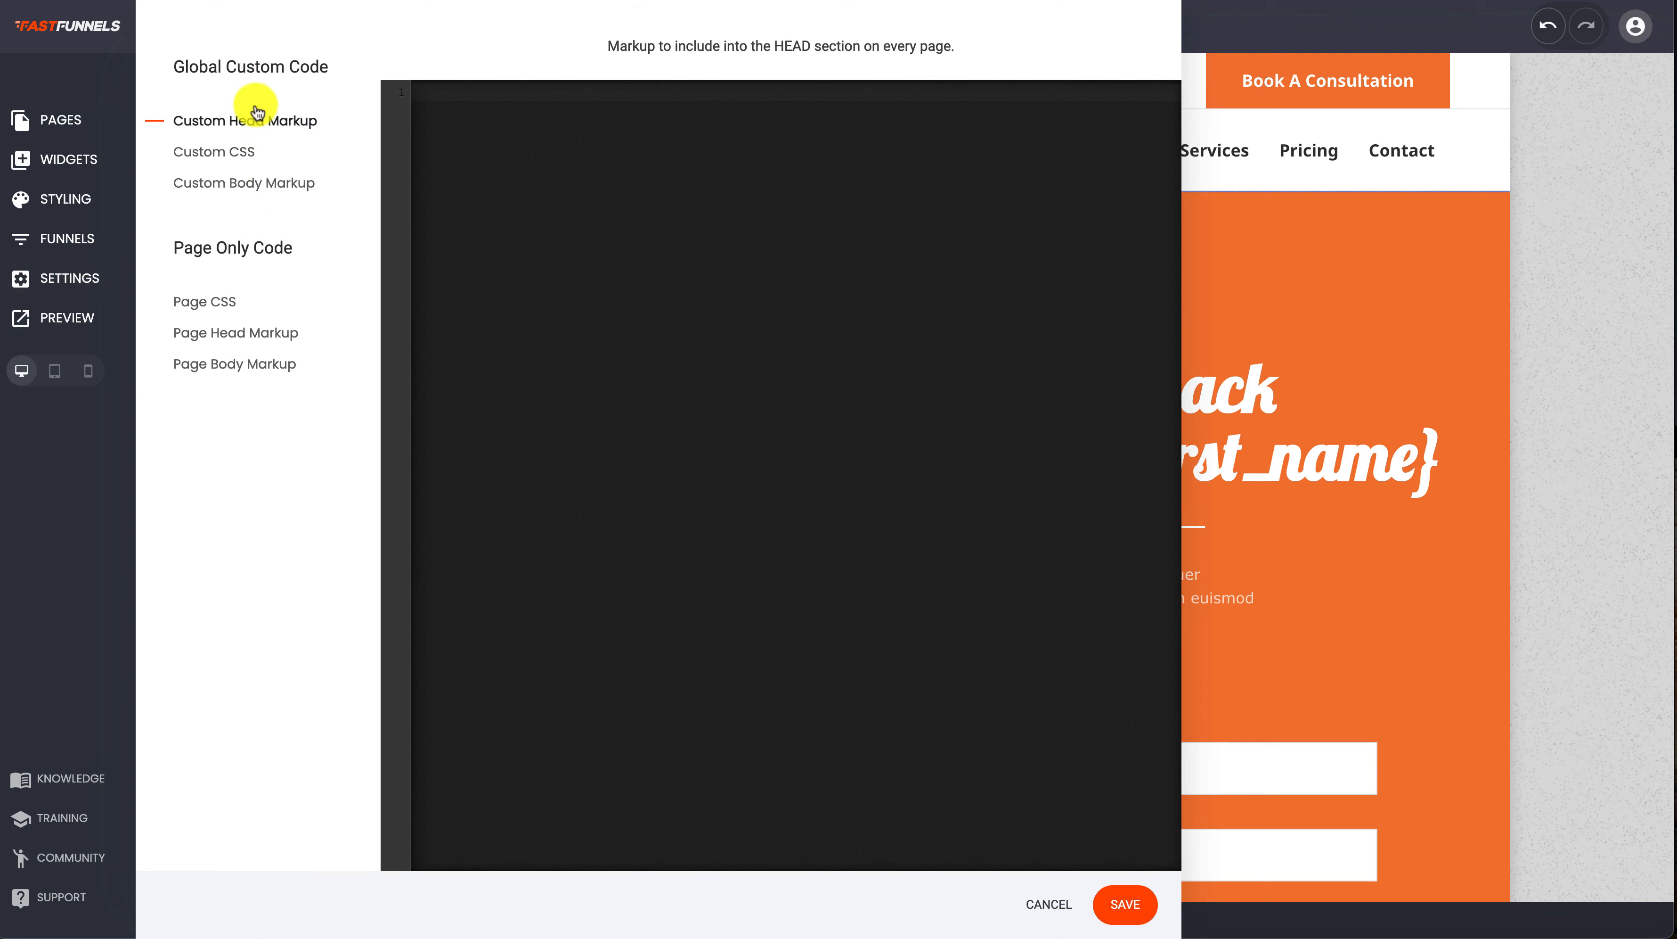
{"action": "mouse_move", "coordinate": [461, 120]}
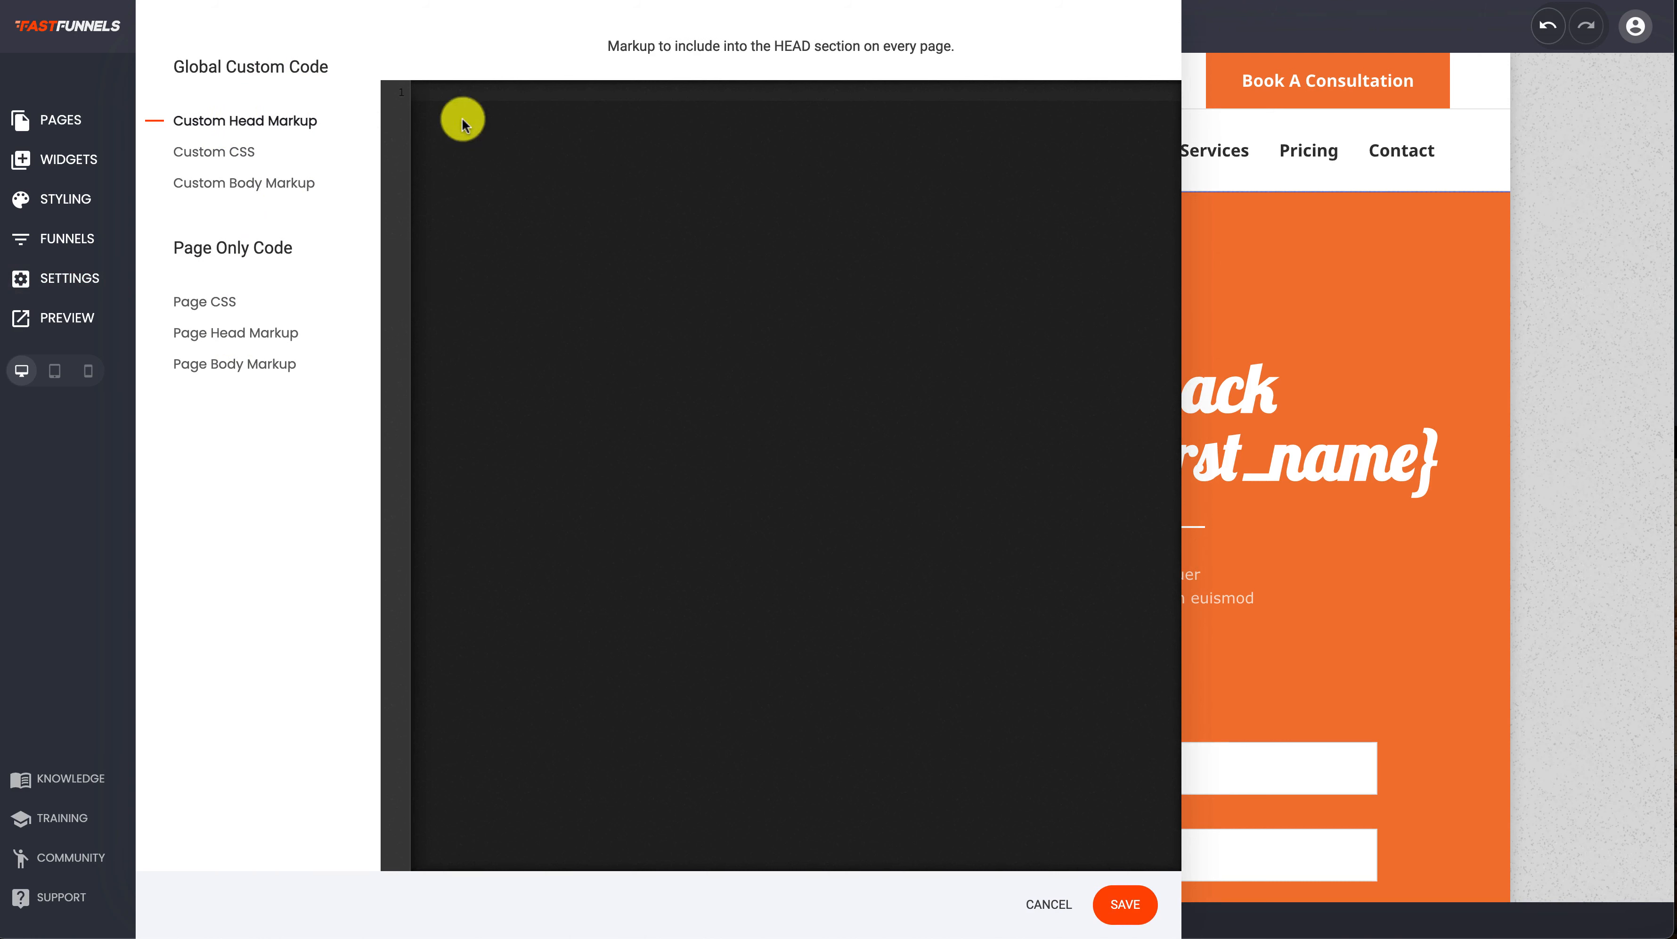
{"action": "left_click", "coordinate": [244, 182]}
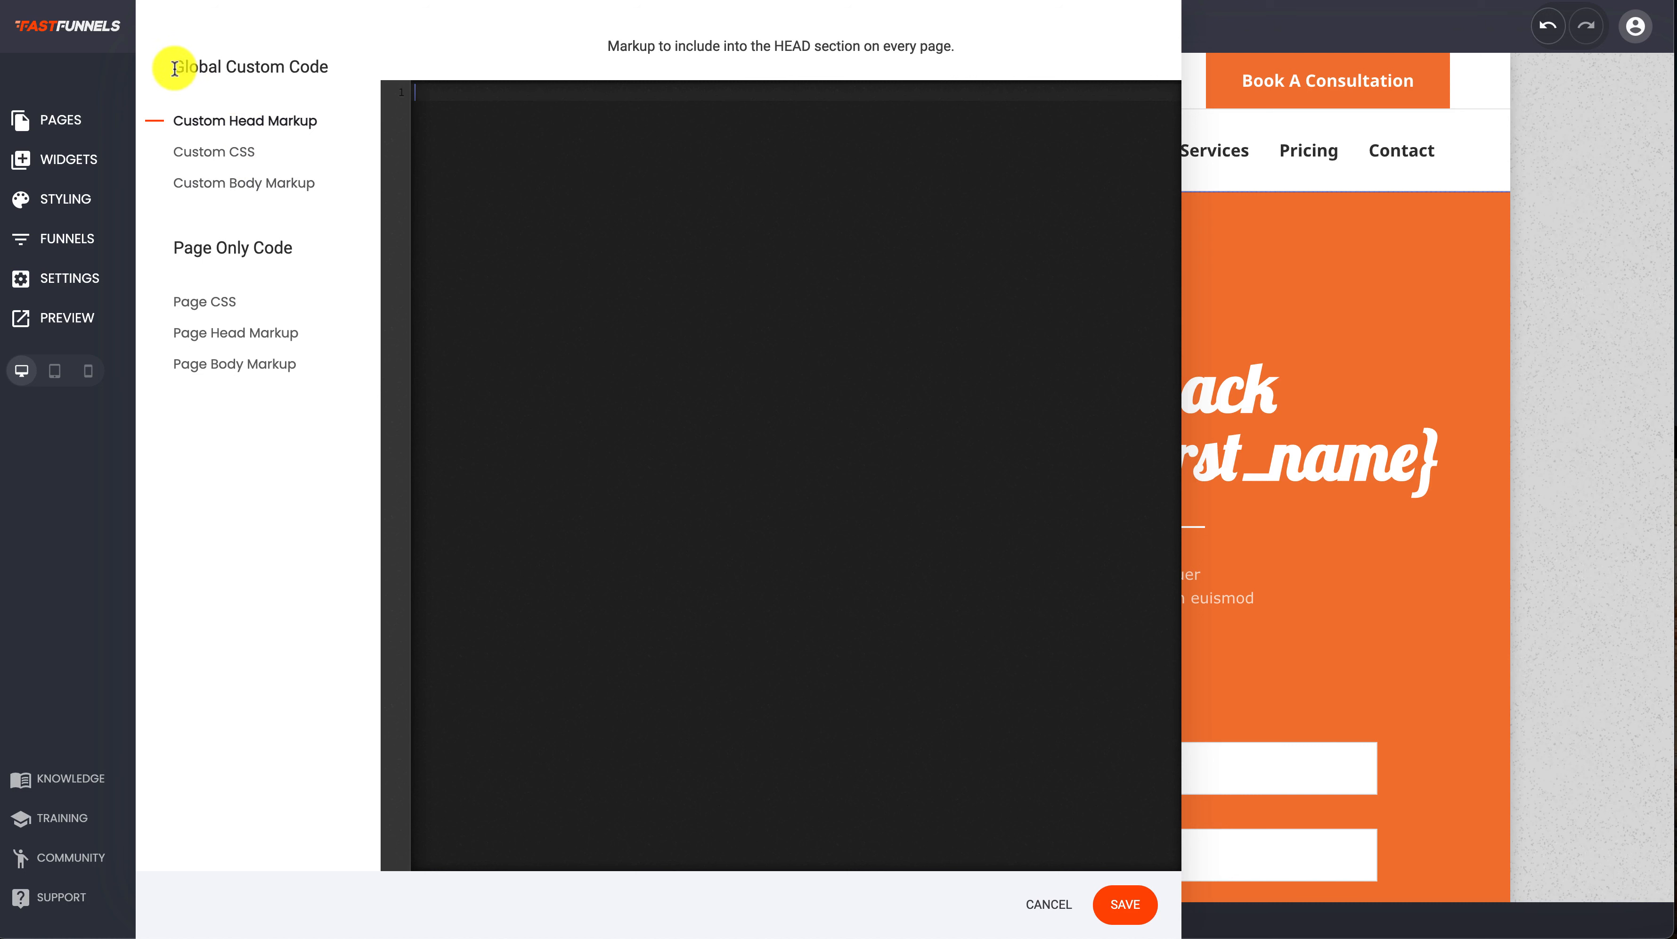
{"action": "mouse_move", "coordinate": [557, 196]}
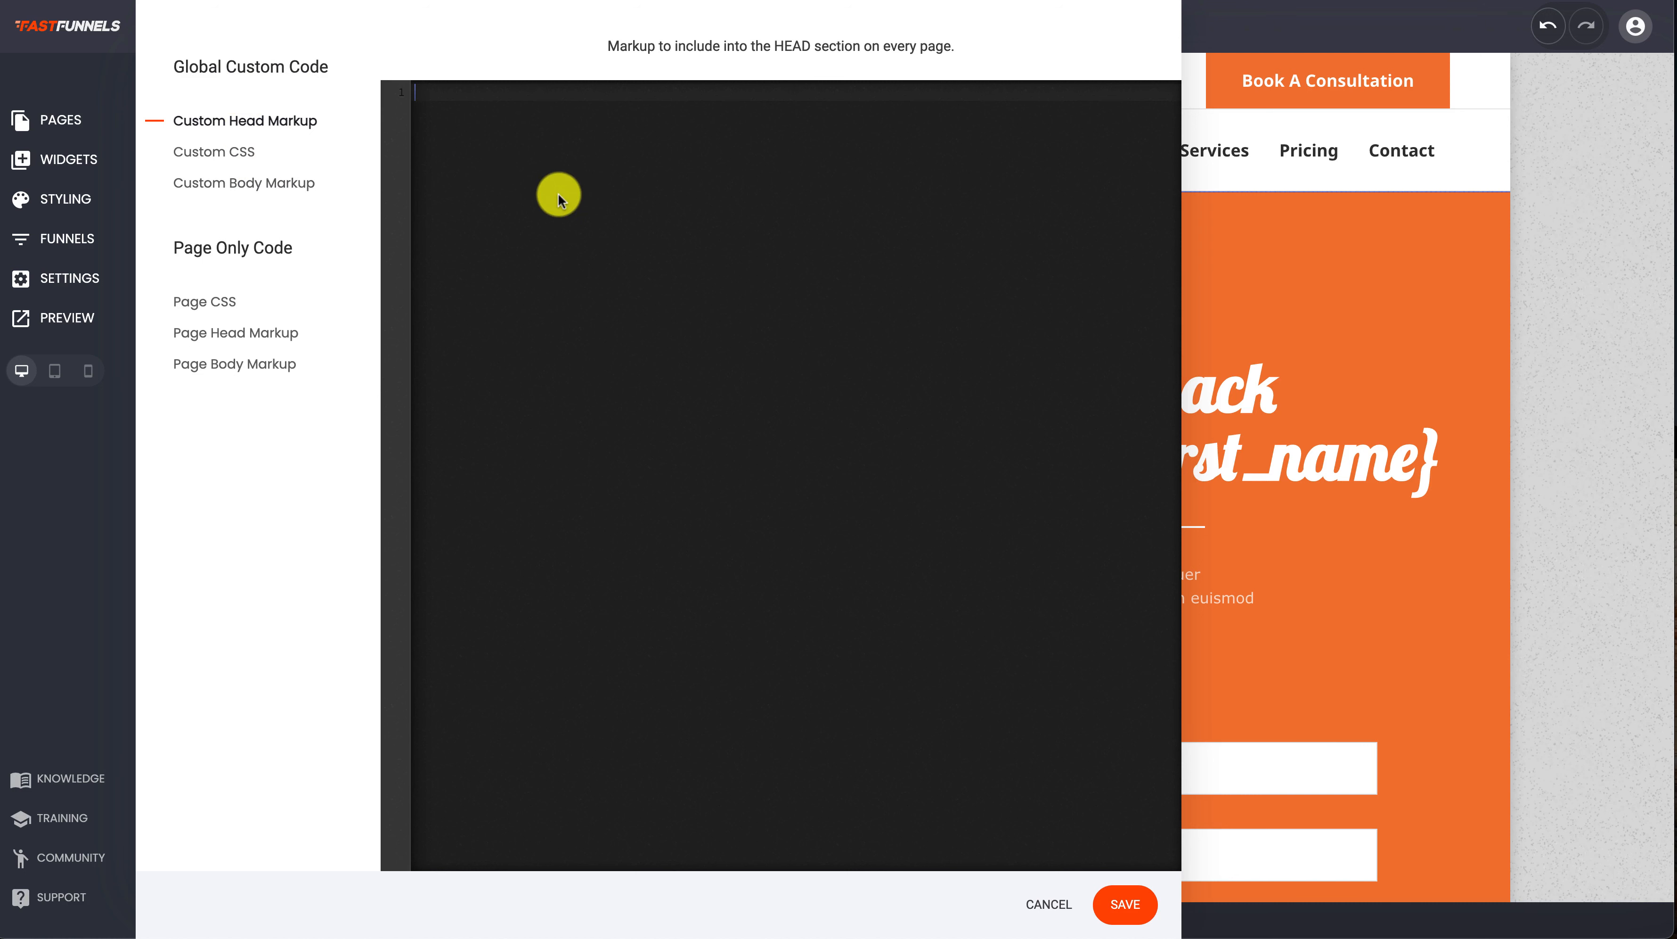
{"action": "mouse_move", "coordinate": [483, 144]}
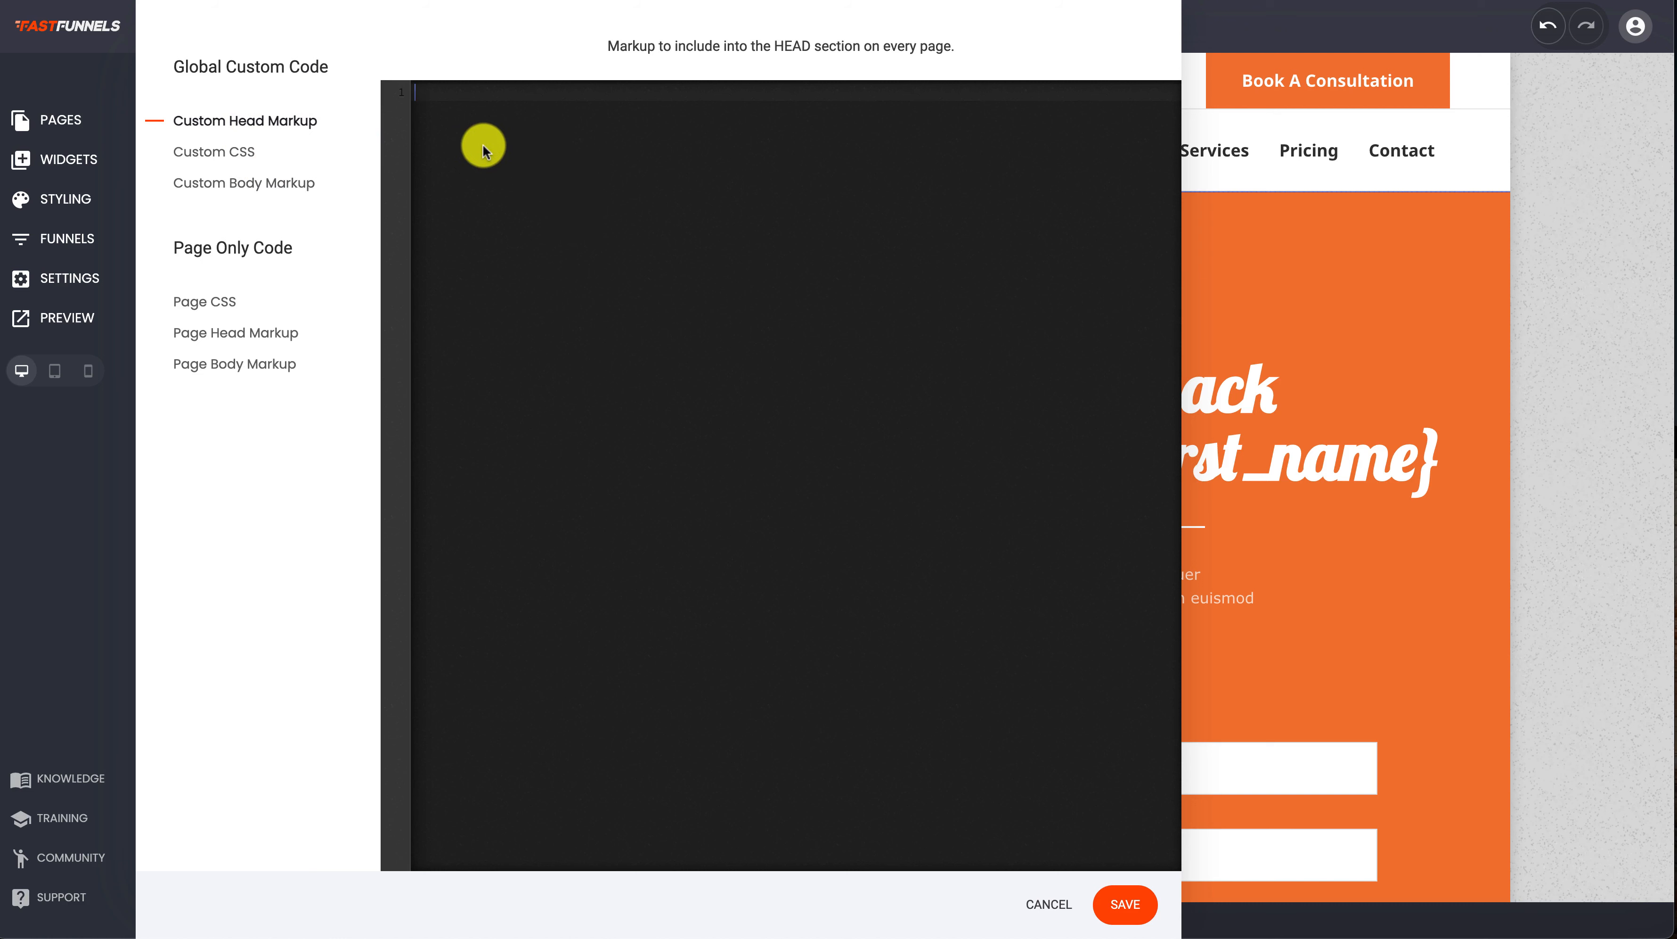
{"action": "mouse_move", "coordinate": [497, 202]}
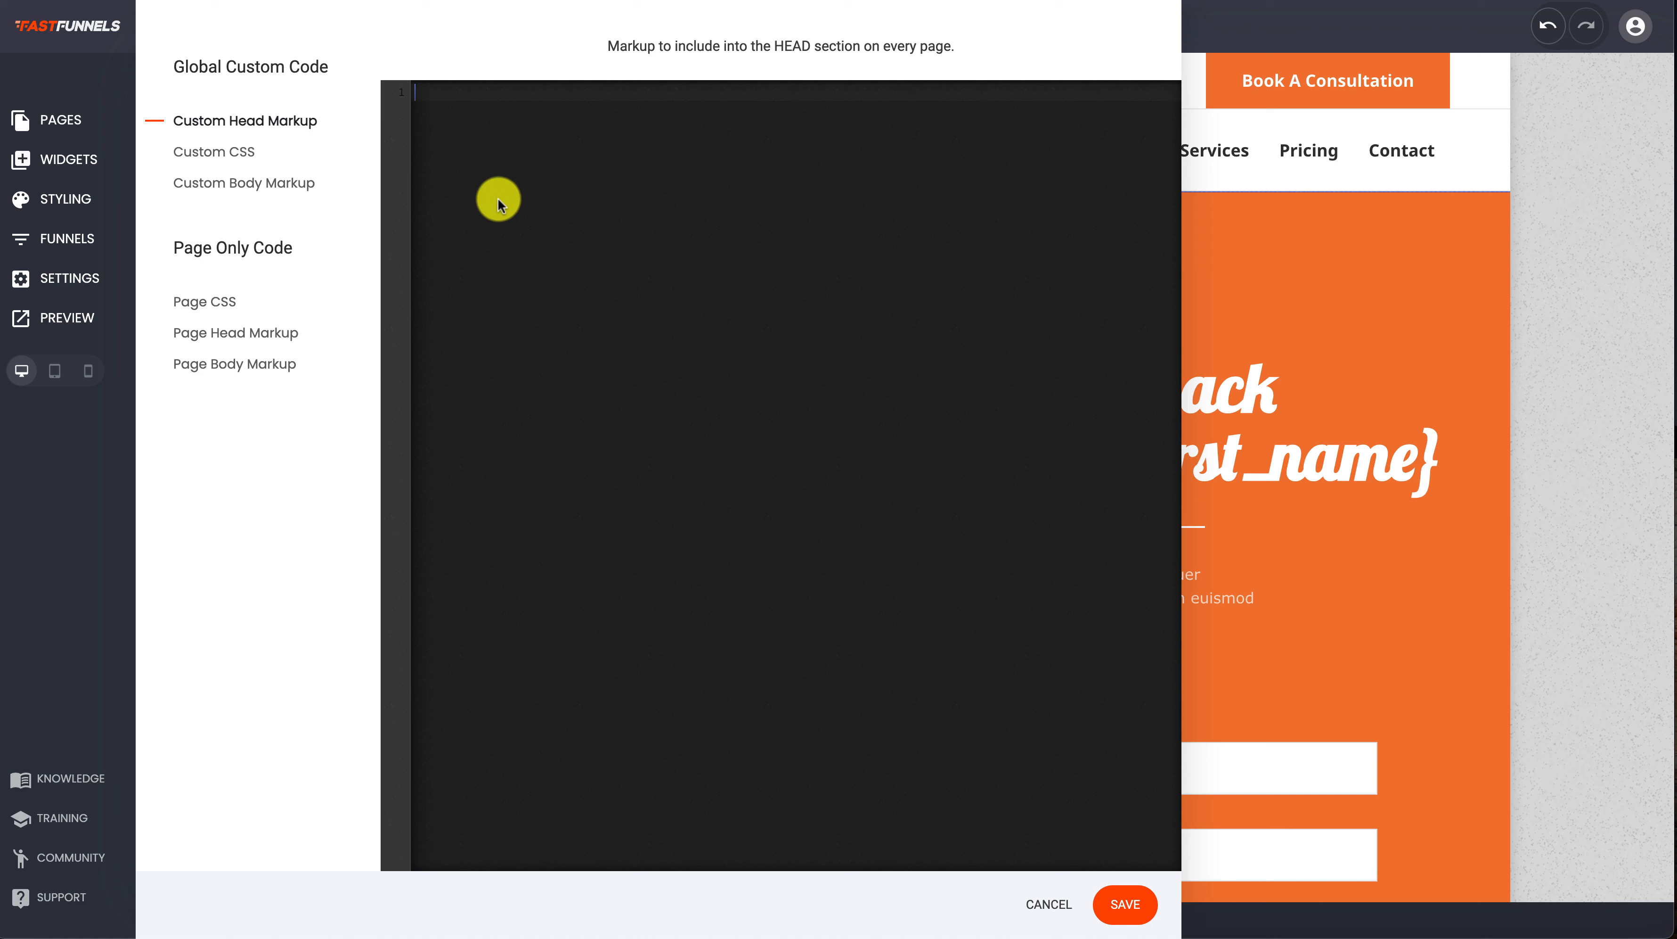
{"action": "mouse_move", "coordinate": [514, 150]}
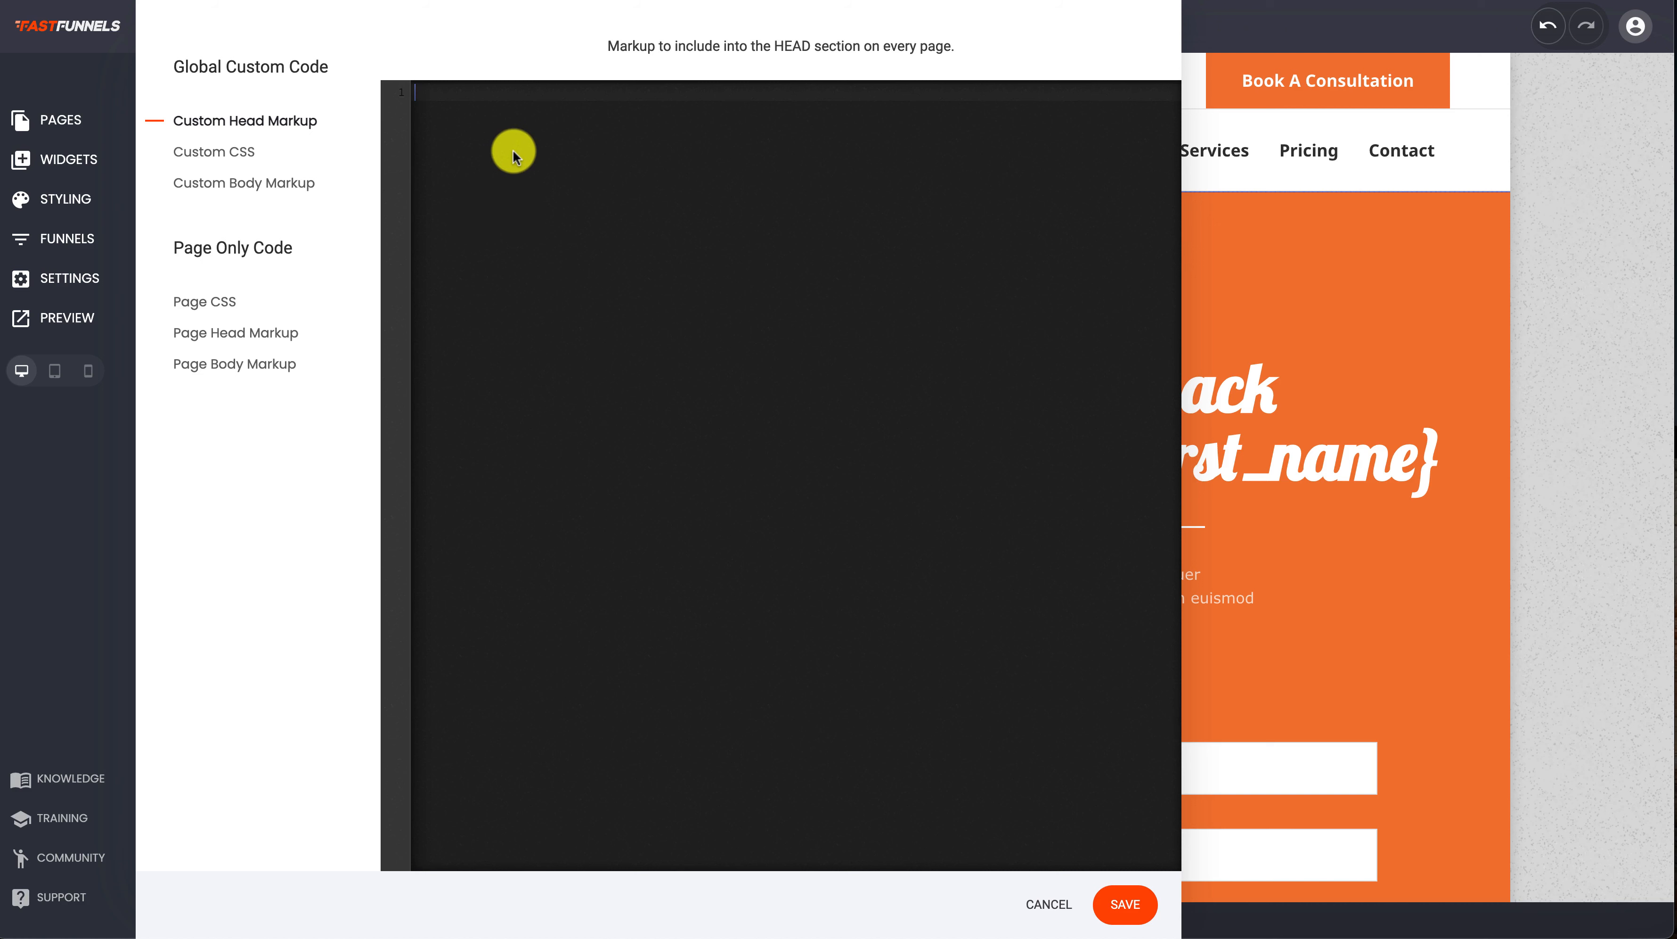
{"action": "mouse_move", "coordinate": [513, 117]}
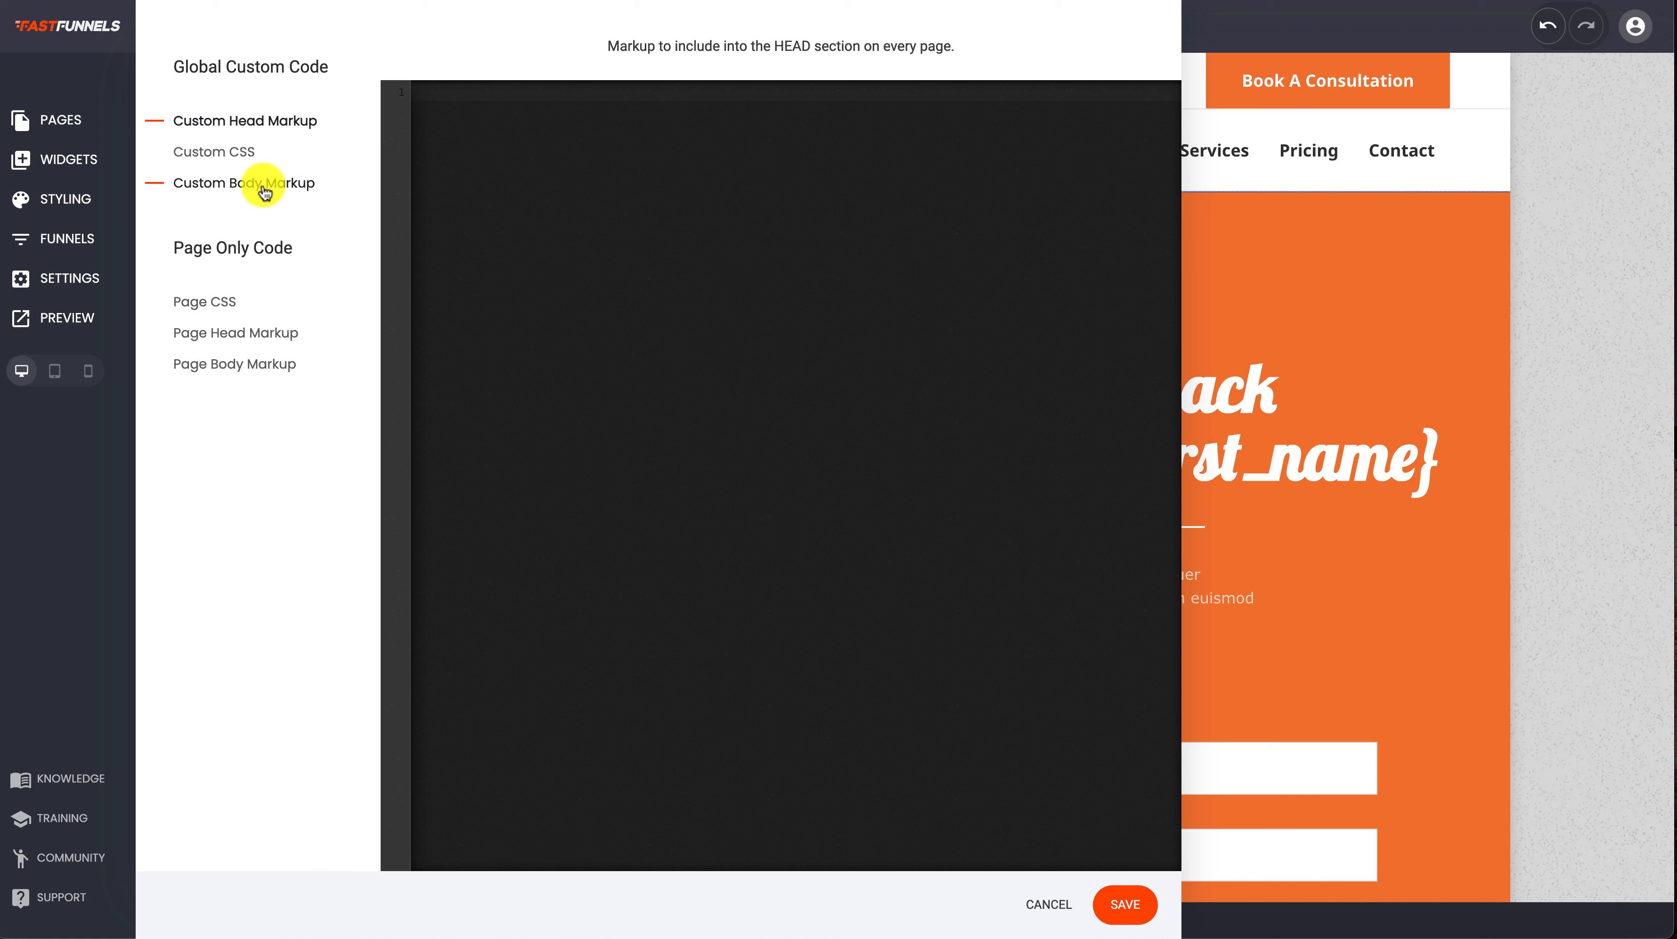
{"action": "mouse_move", "coordinate": [280, 191]}
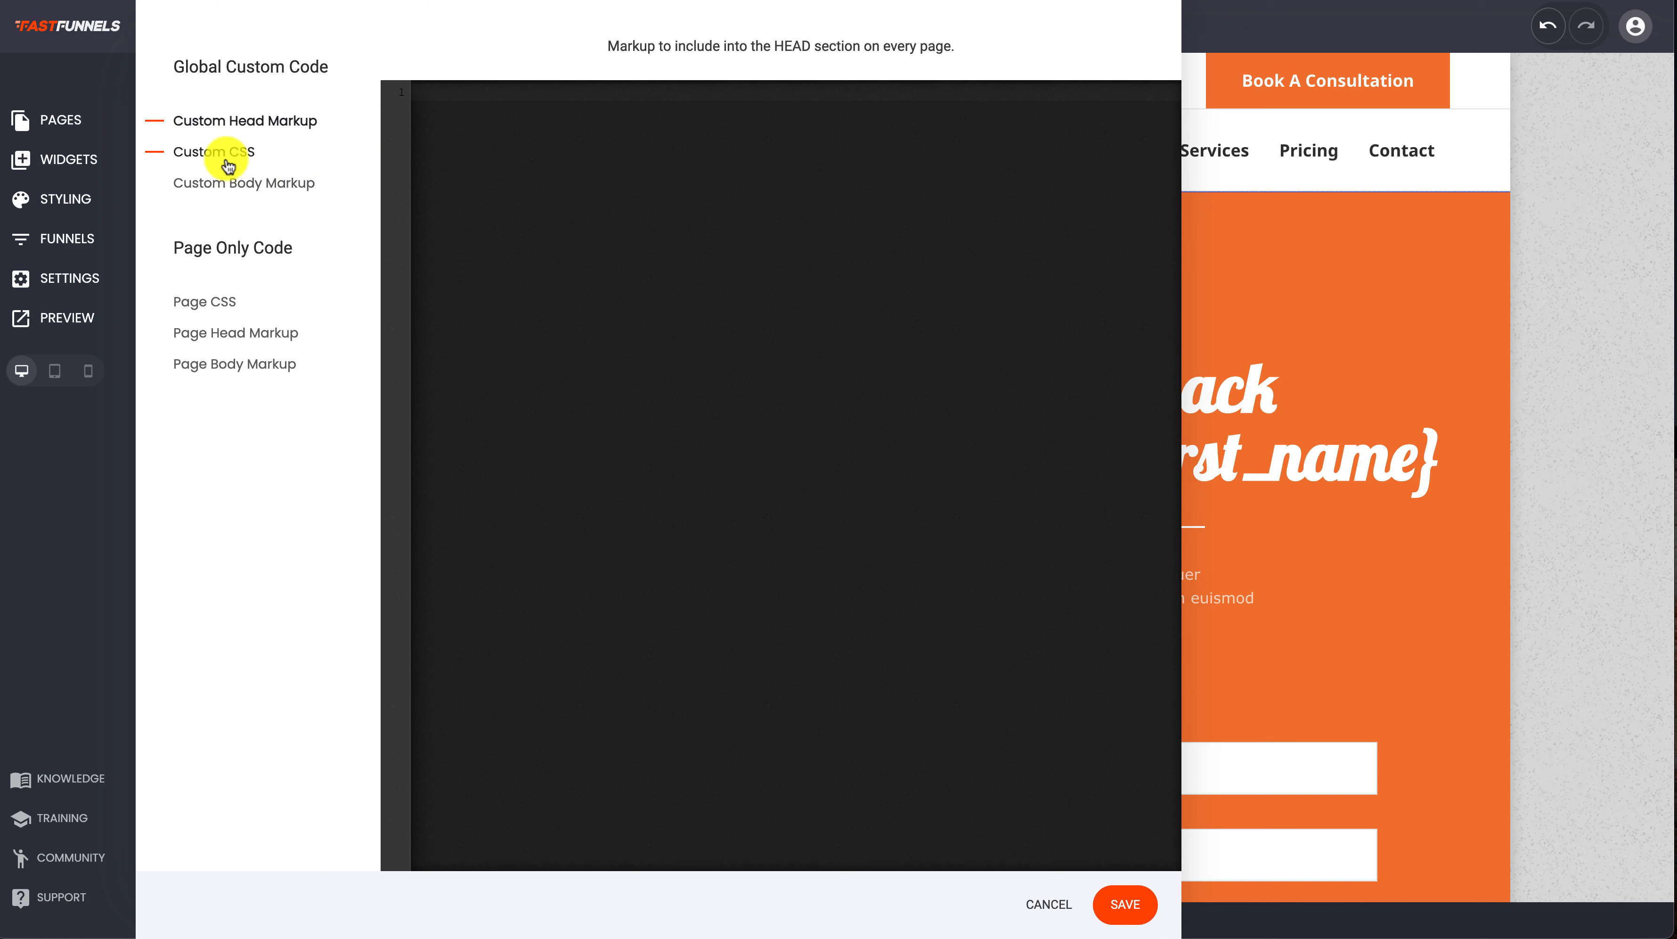
View the site-wide Custom CSS, then switch to the Page CSS under Page Only Code
{"action": "left_click", "coordinate": [214, 151]}
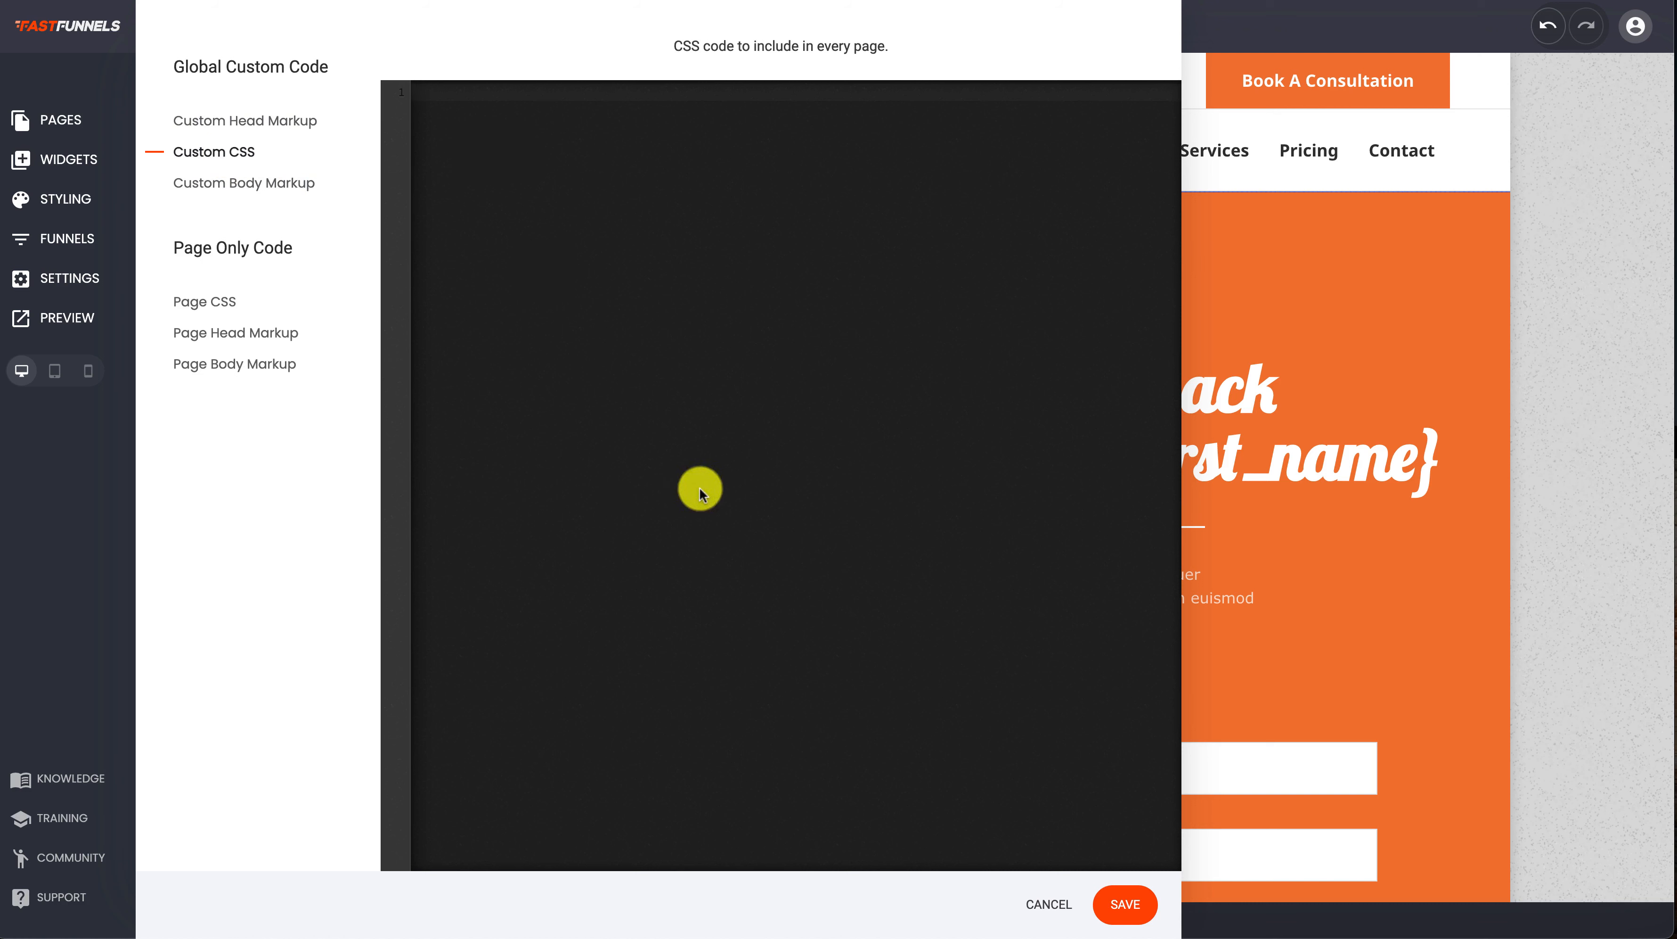
{"action": "mouse_move", "coordinate": [1456, 254]}
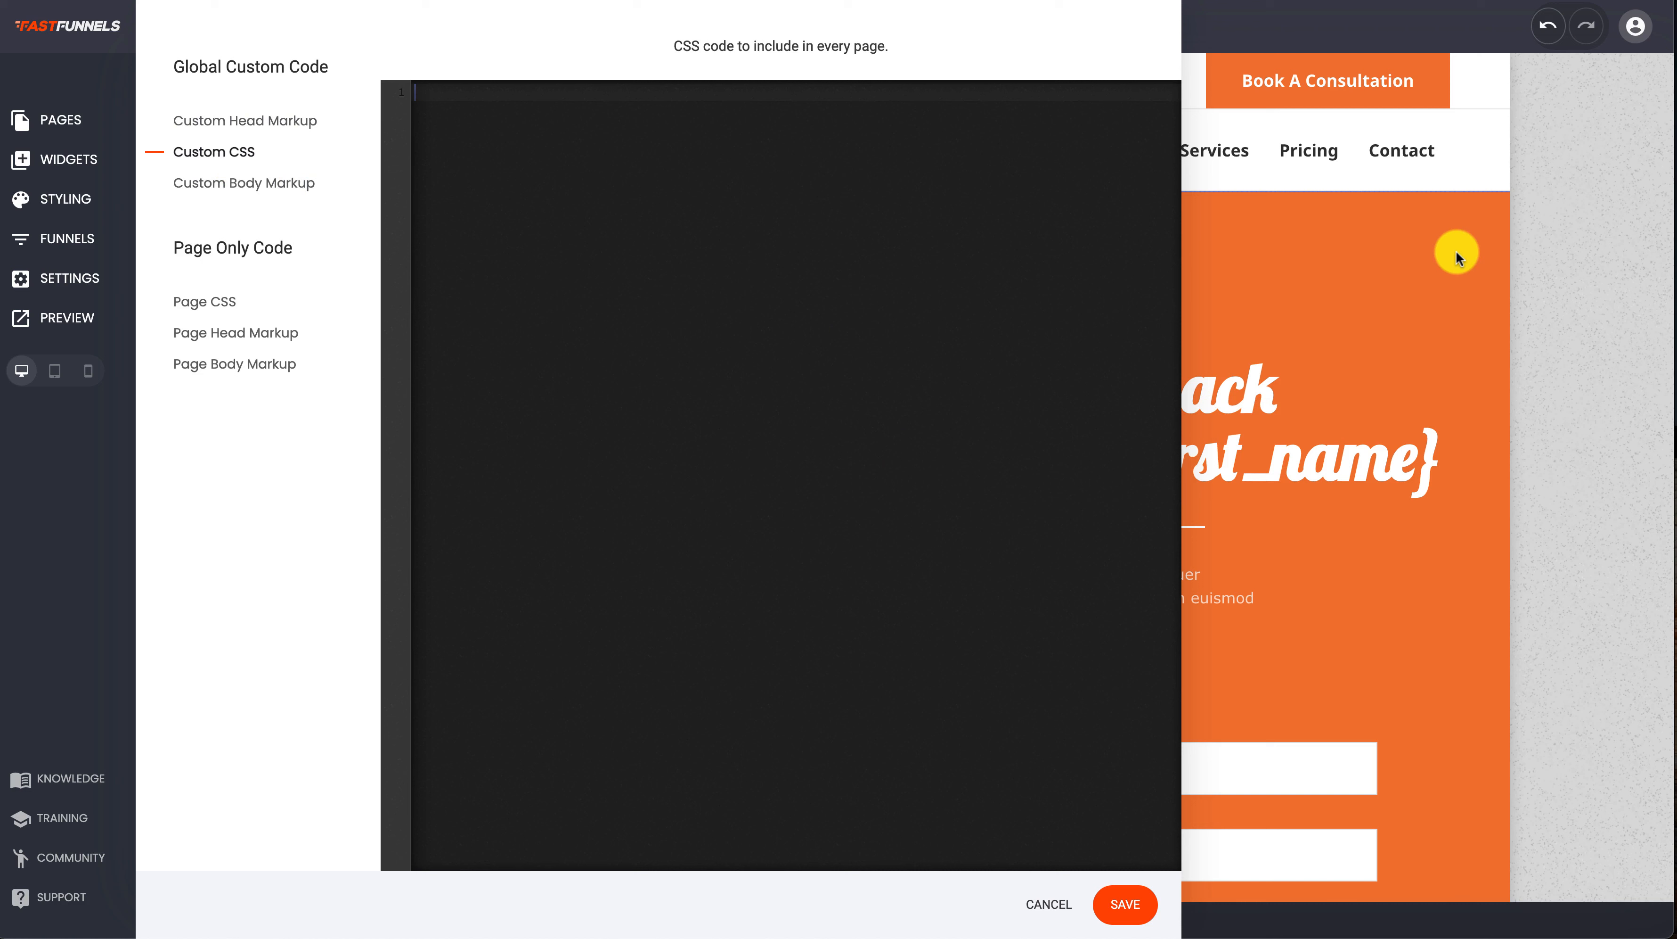
{"action": "mouse_move", "coordinate": [718, 202]}
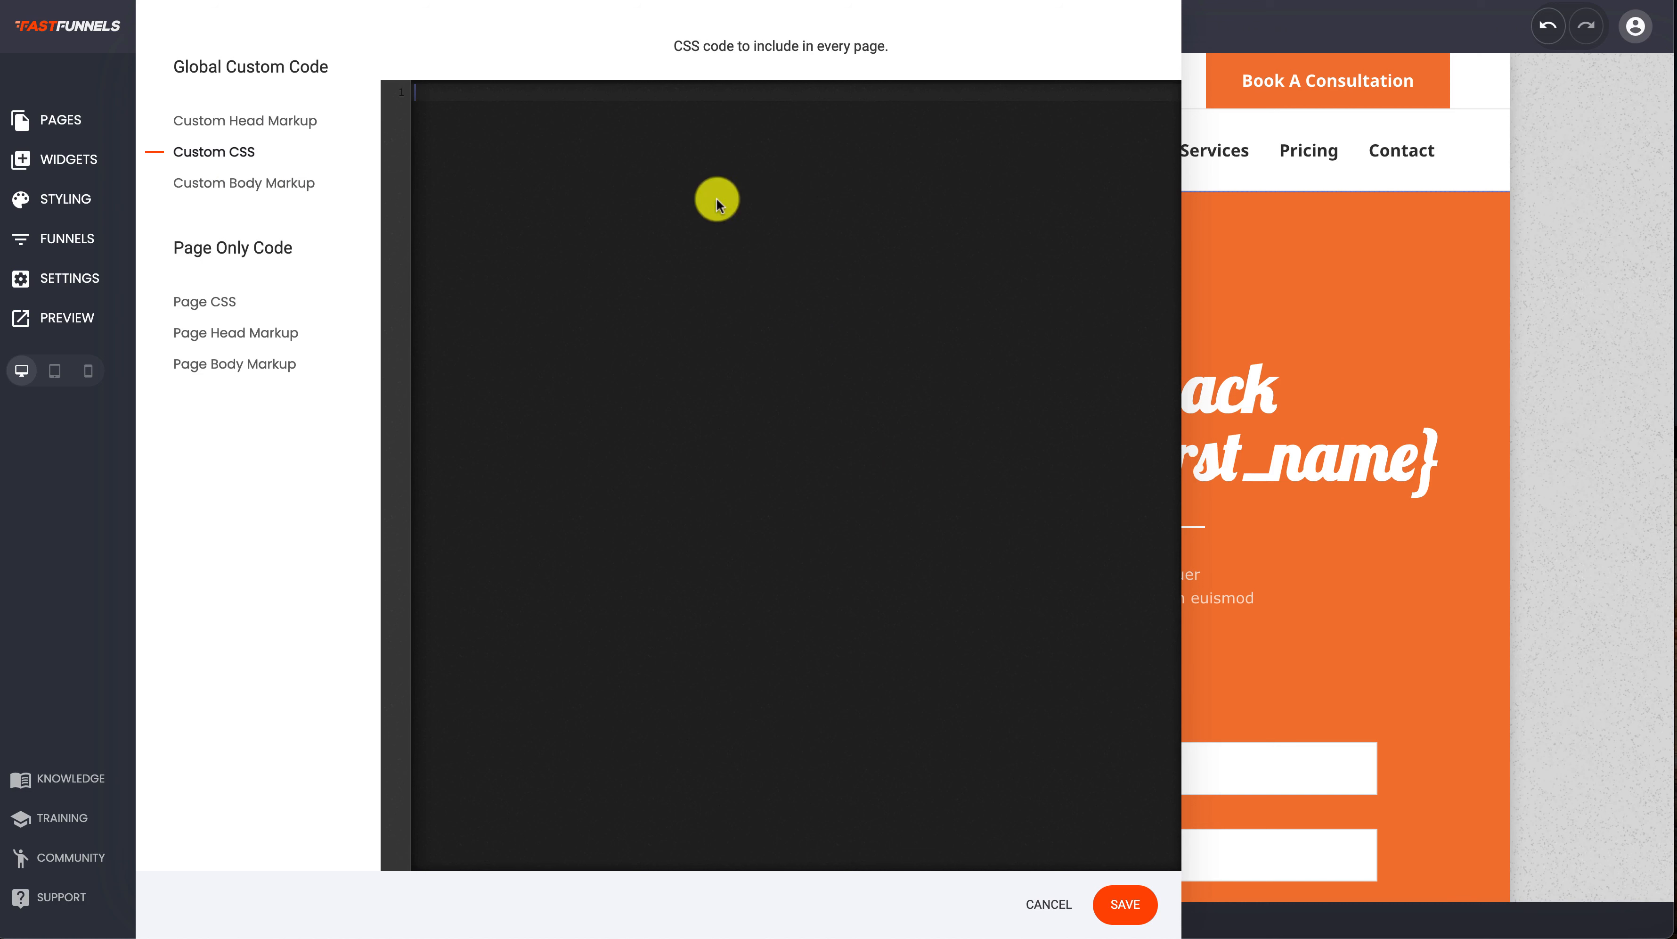
{"action": "mouse_move", "coordinate": [525, 183]}
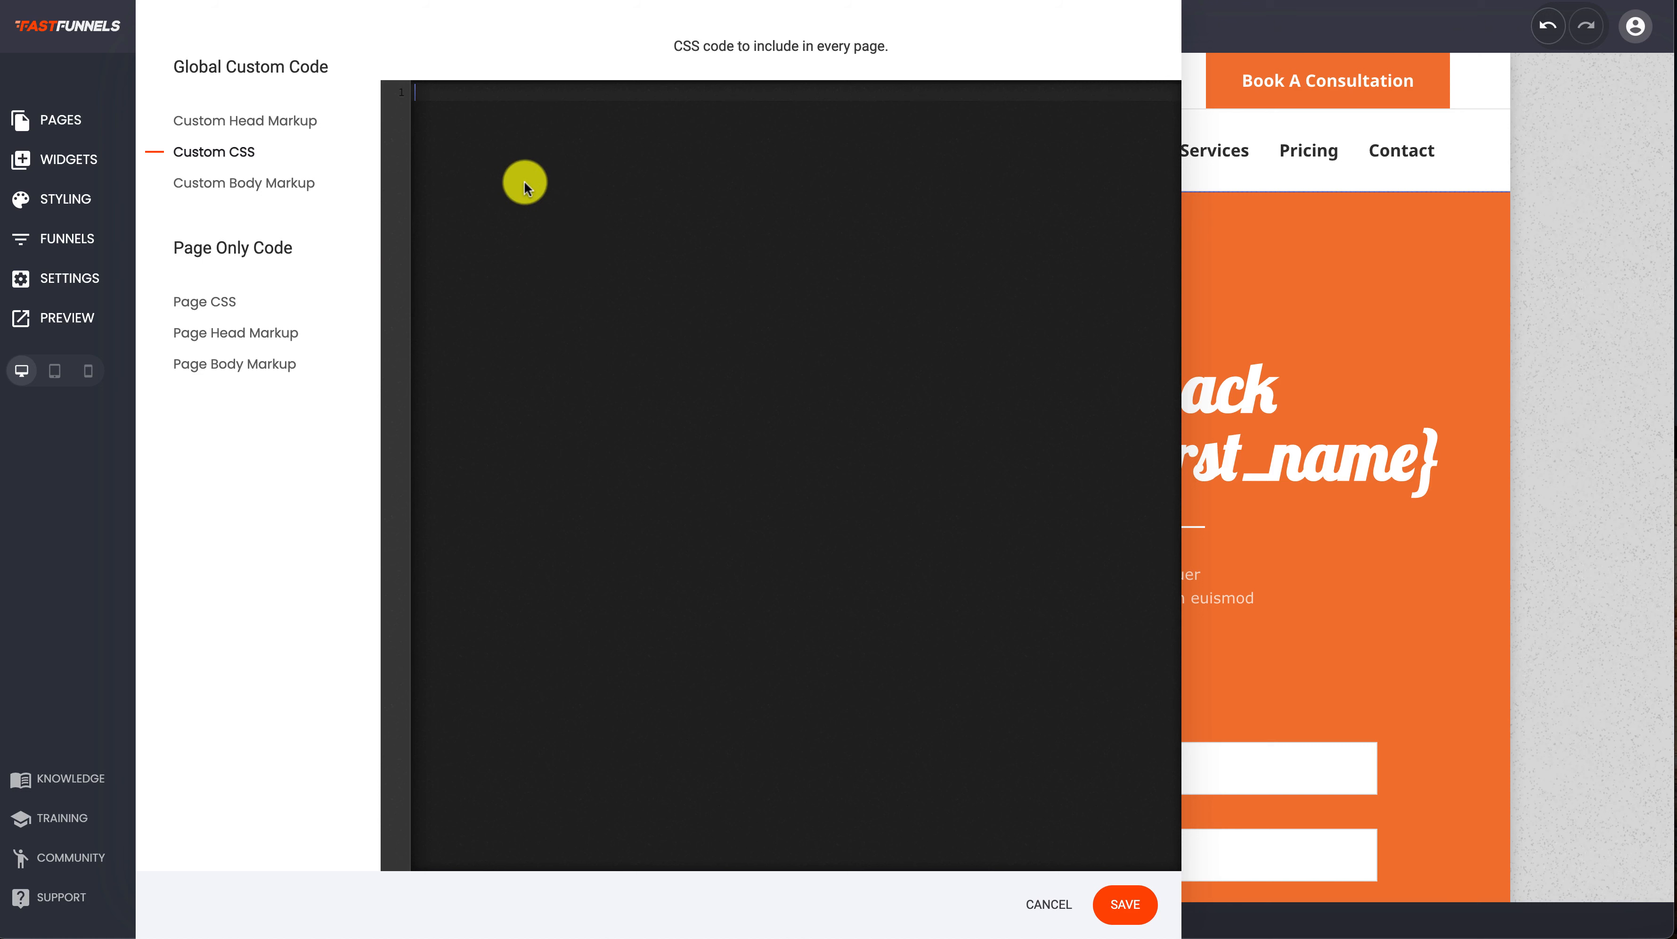
{"action": "mouse_move", "coordinate": [286, 224]}
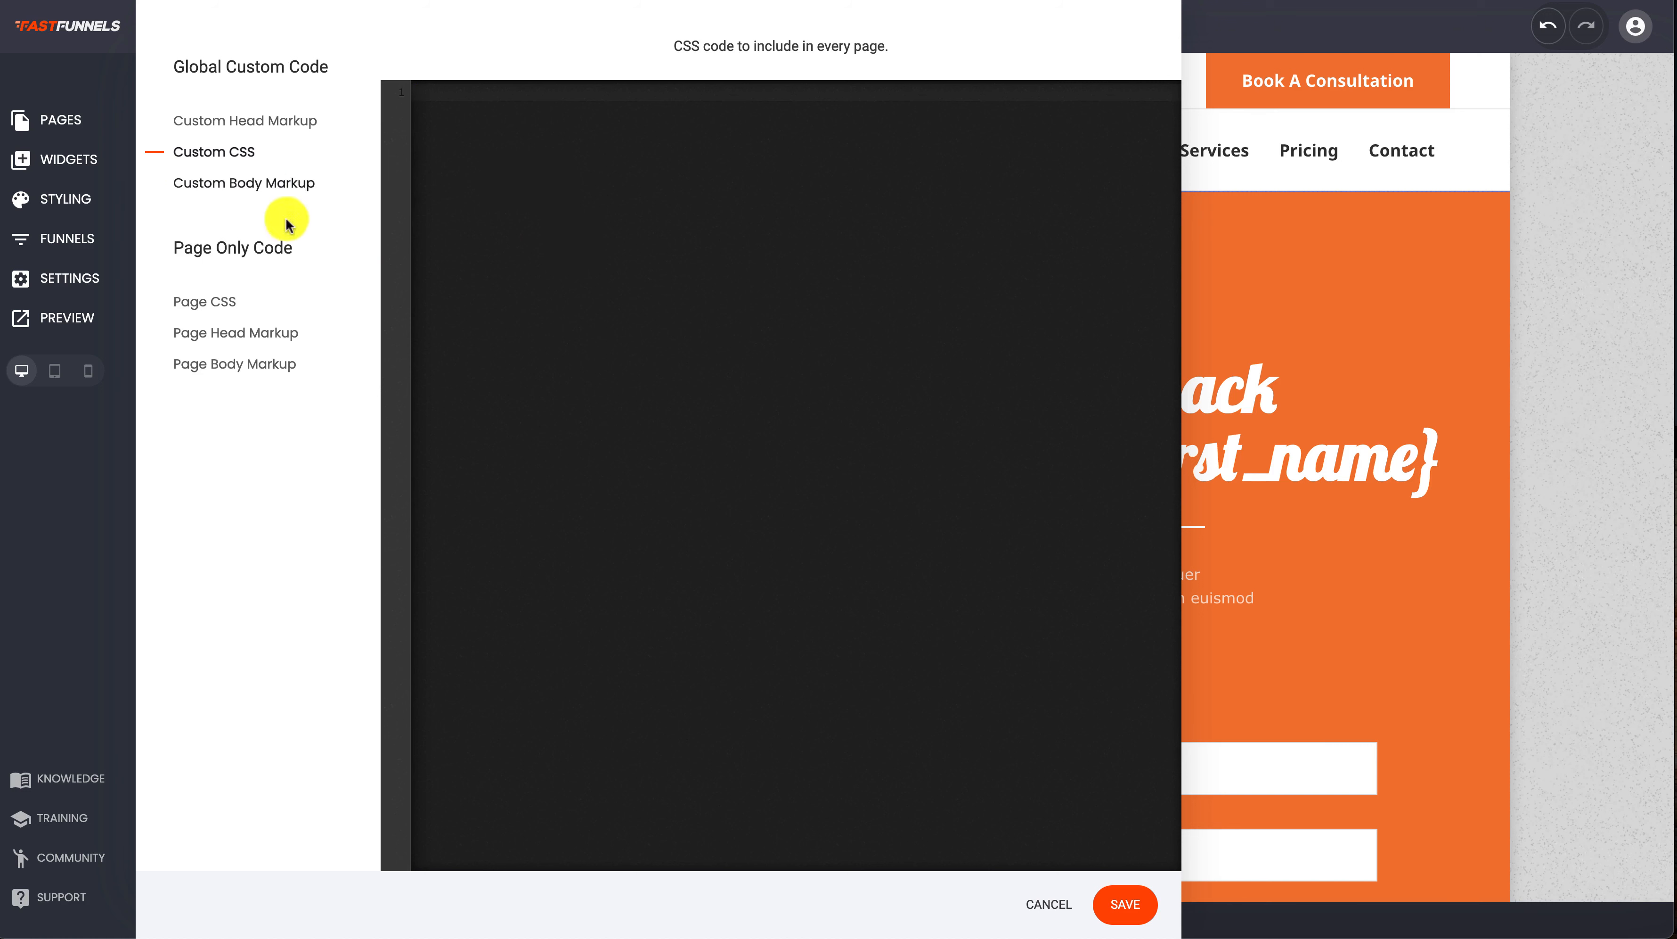
{"action": "left_click", "coordinate": [204, 300]}
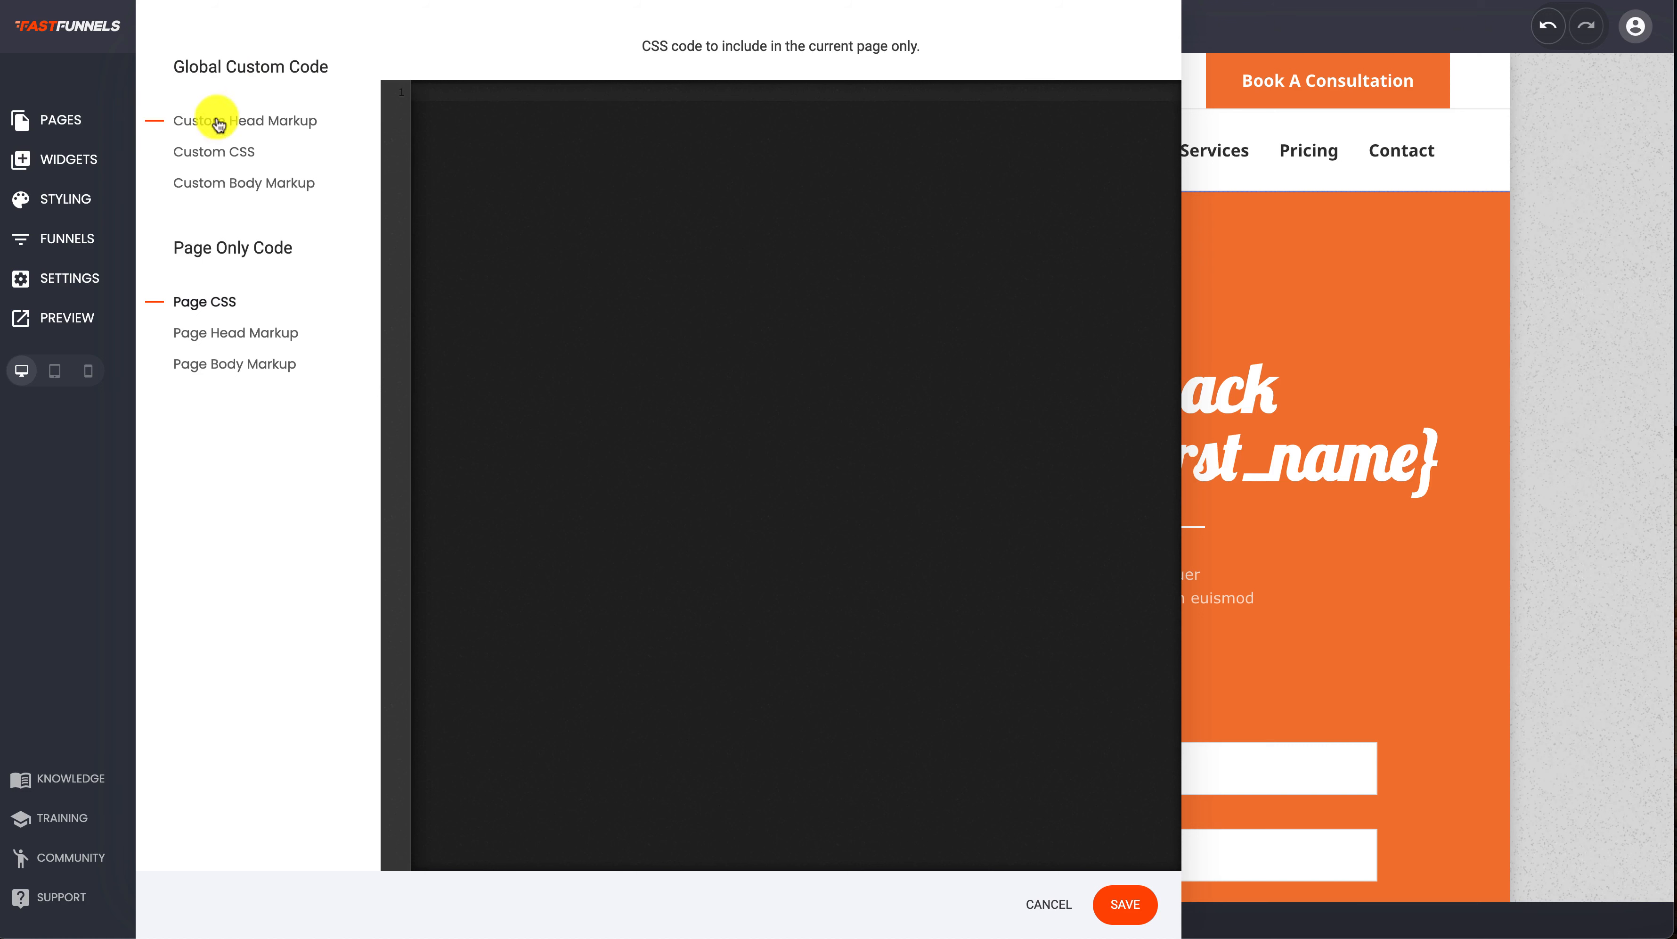
Compare Page Head Markup and Page Body Markup, ending on the empty Page Head Markup
{"action": "left_click", "coordinate": [237, 332]}
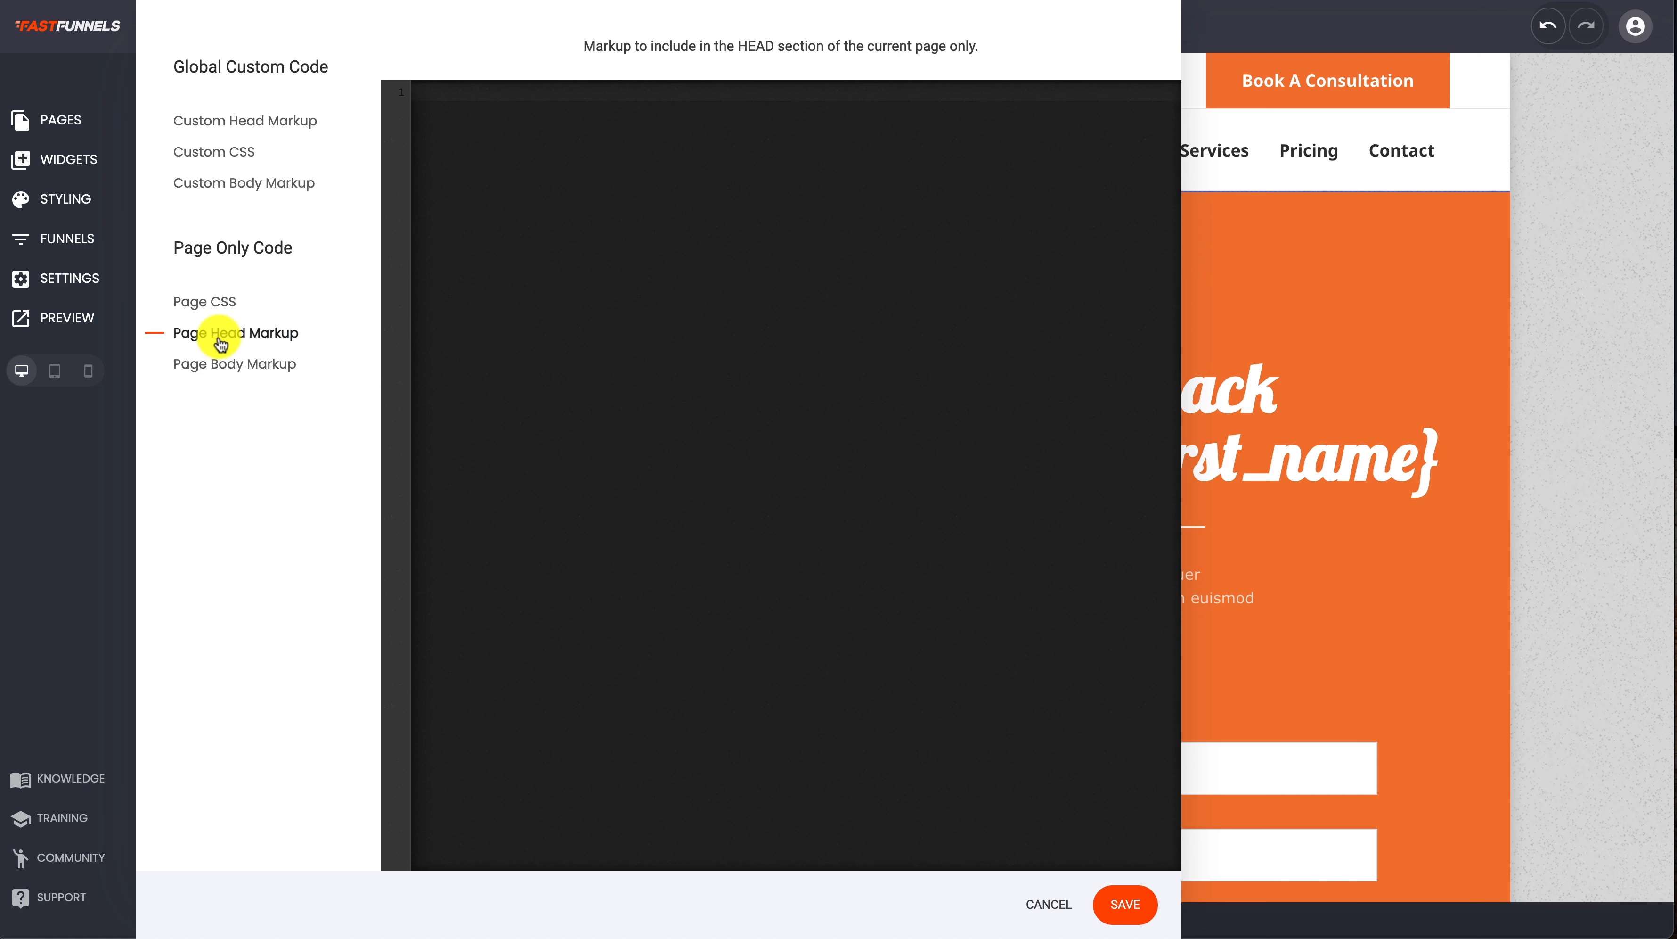
{"action": "left_click", "coordinate": [234, 364]}
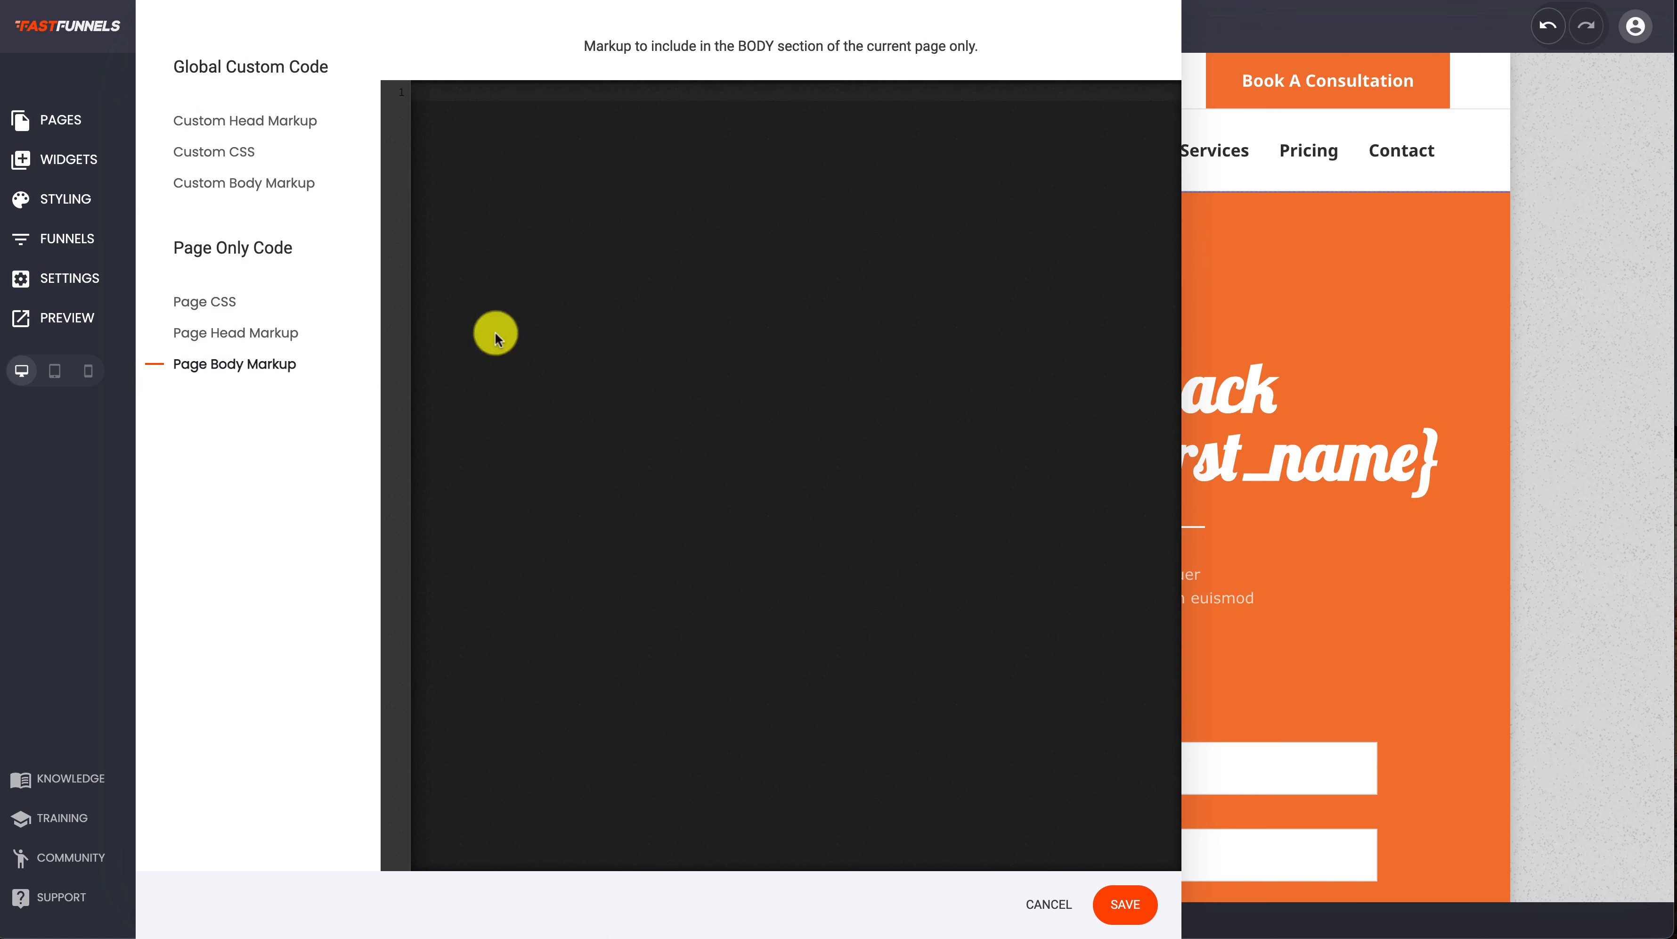
{"action": "mouse_move", "coordinate": [349, 411]}
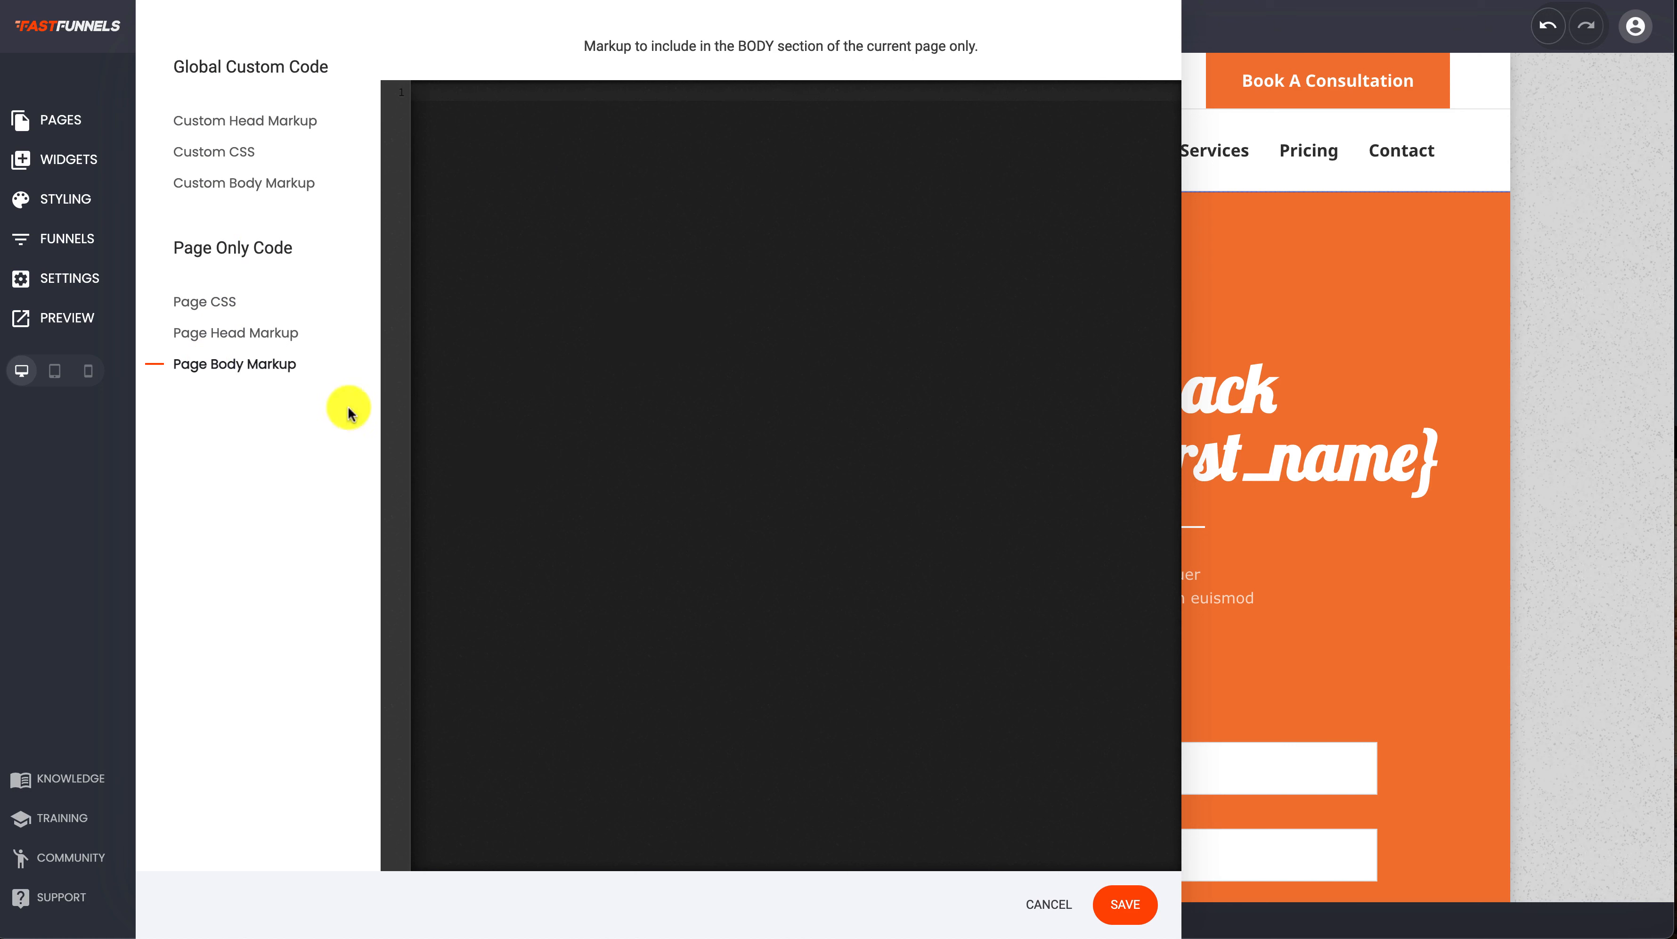
{"action": "left_click", "coordinate": [236, 332]}
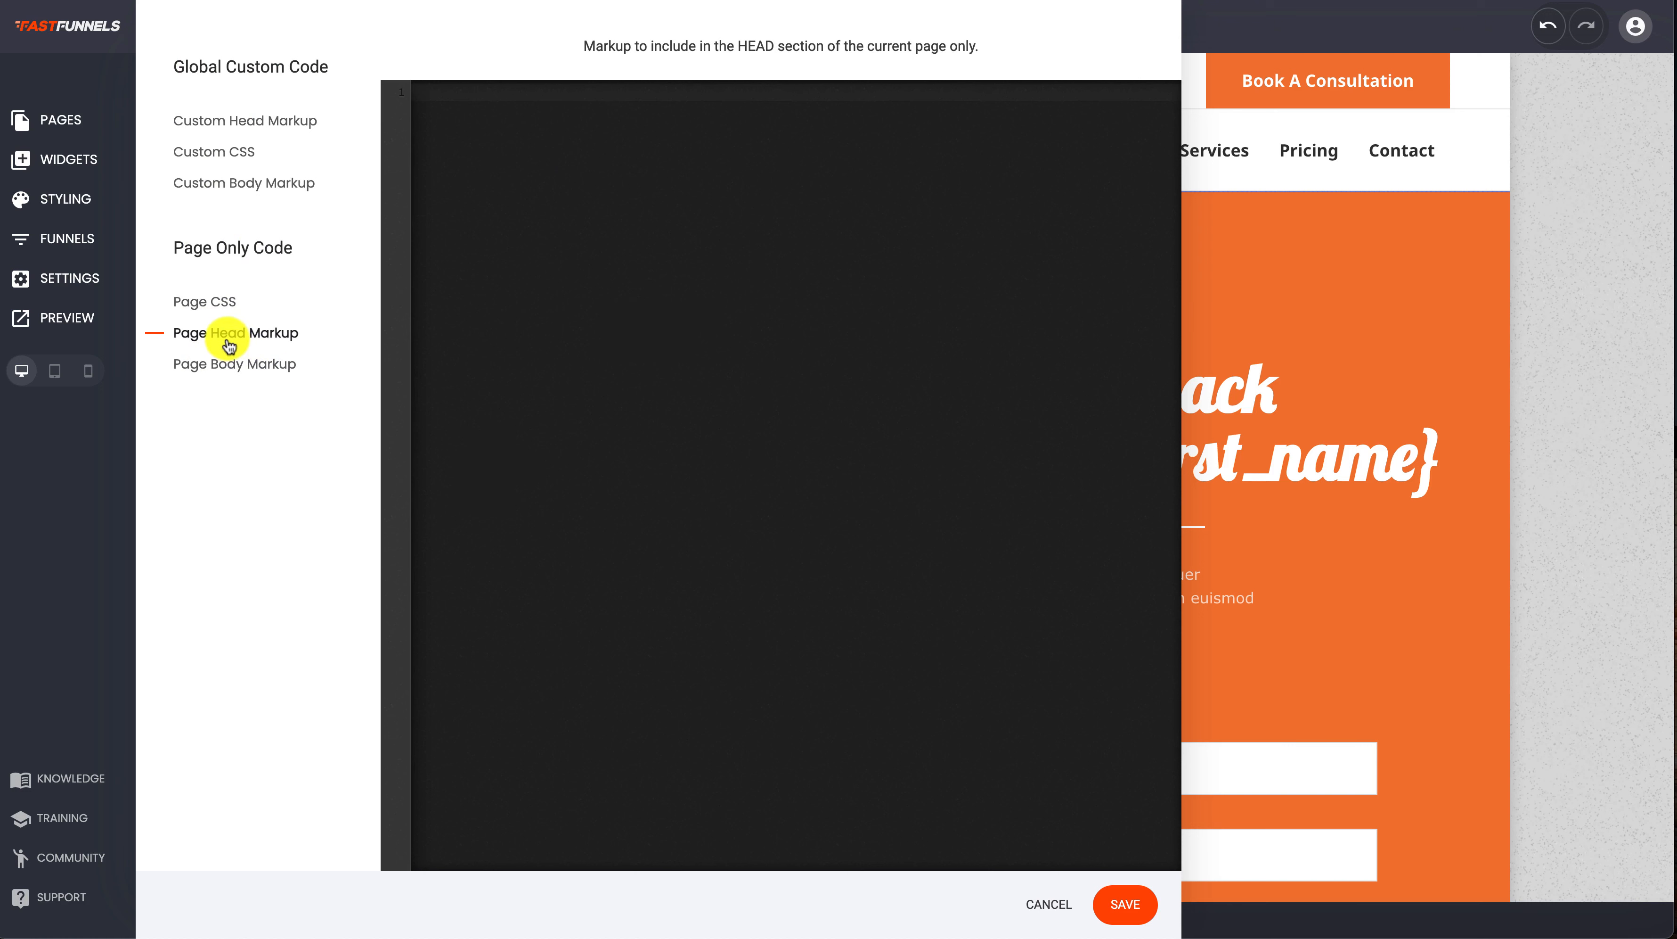
{"action": "mouse_move", "coordinate": [215, 237]}
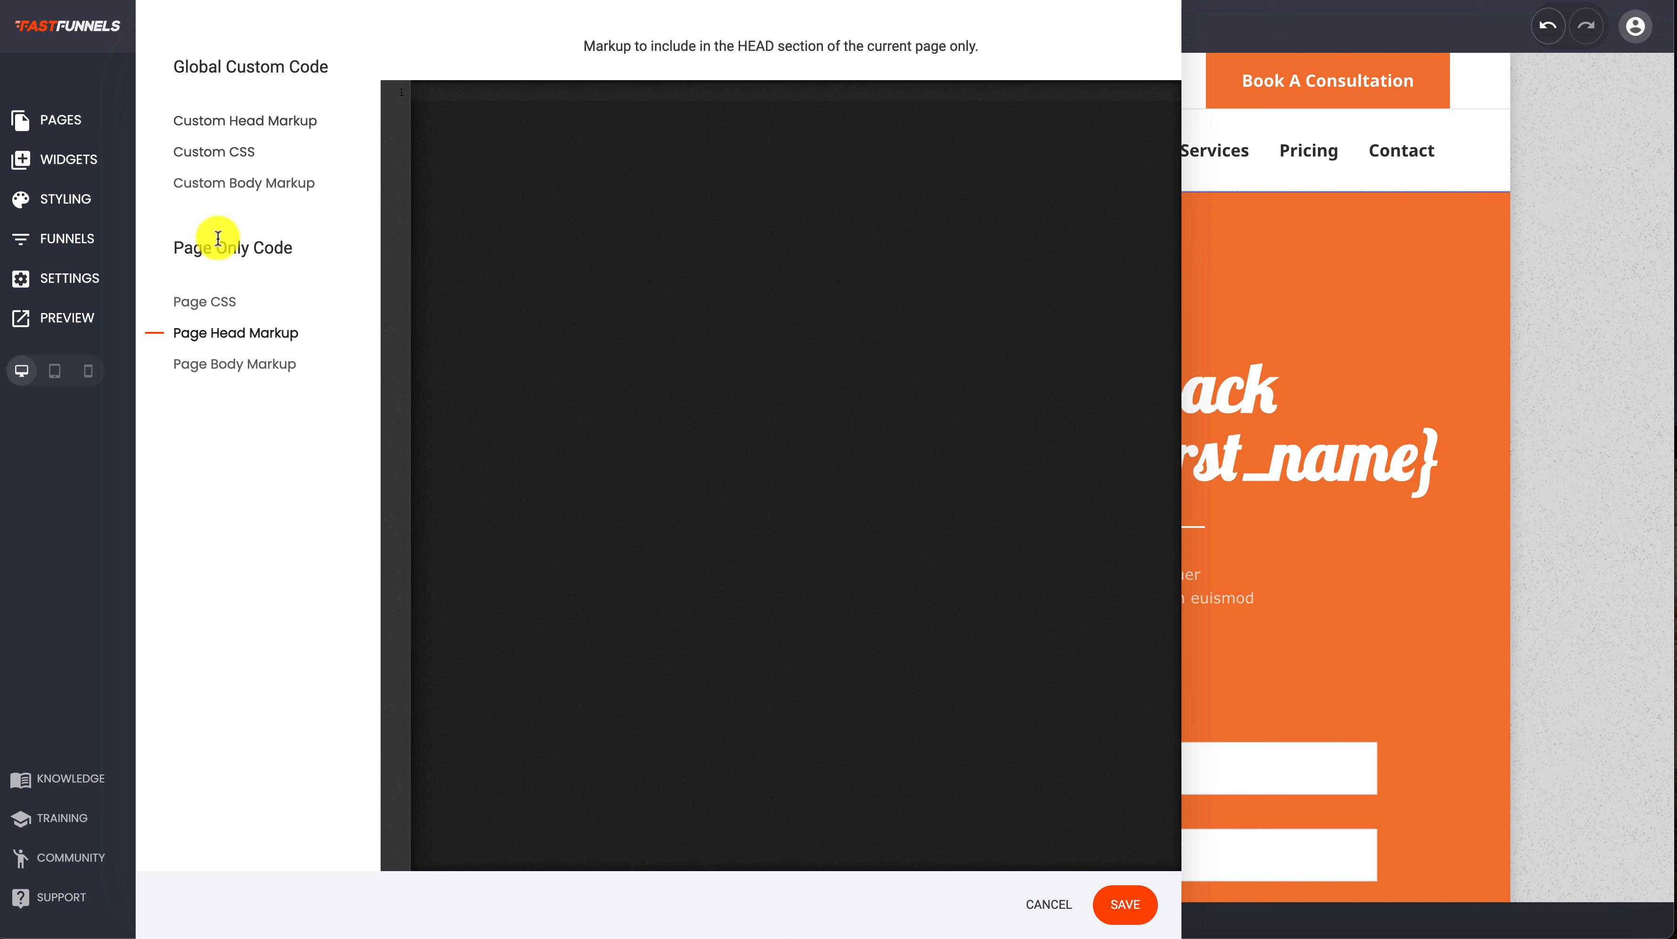
{"action": "double_click", "coordinate": [232, 247]}
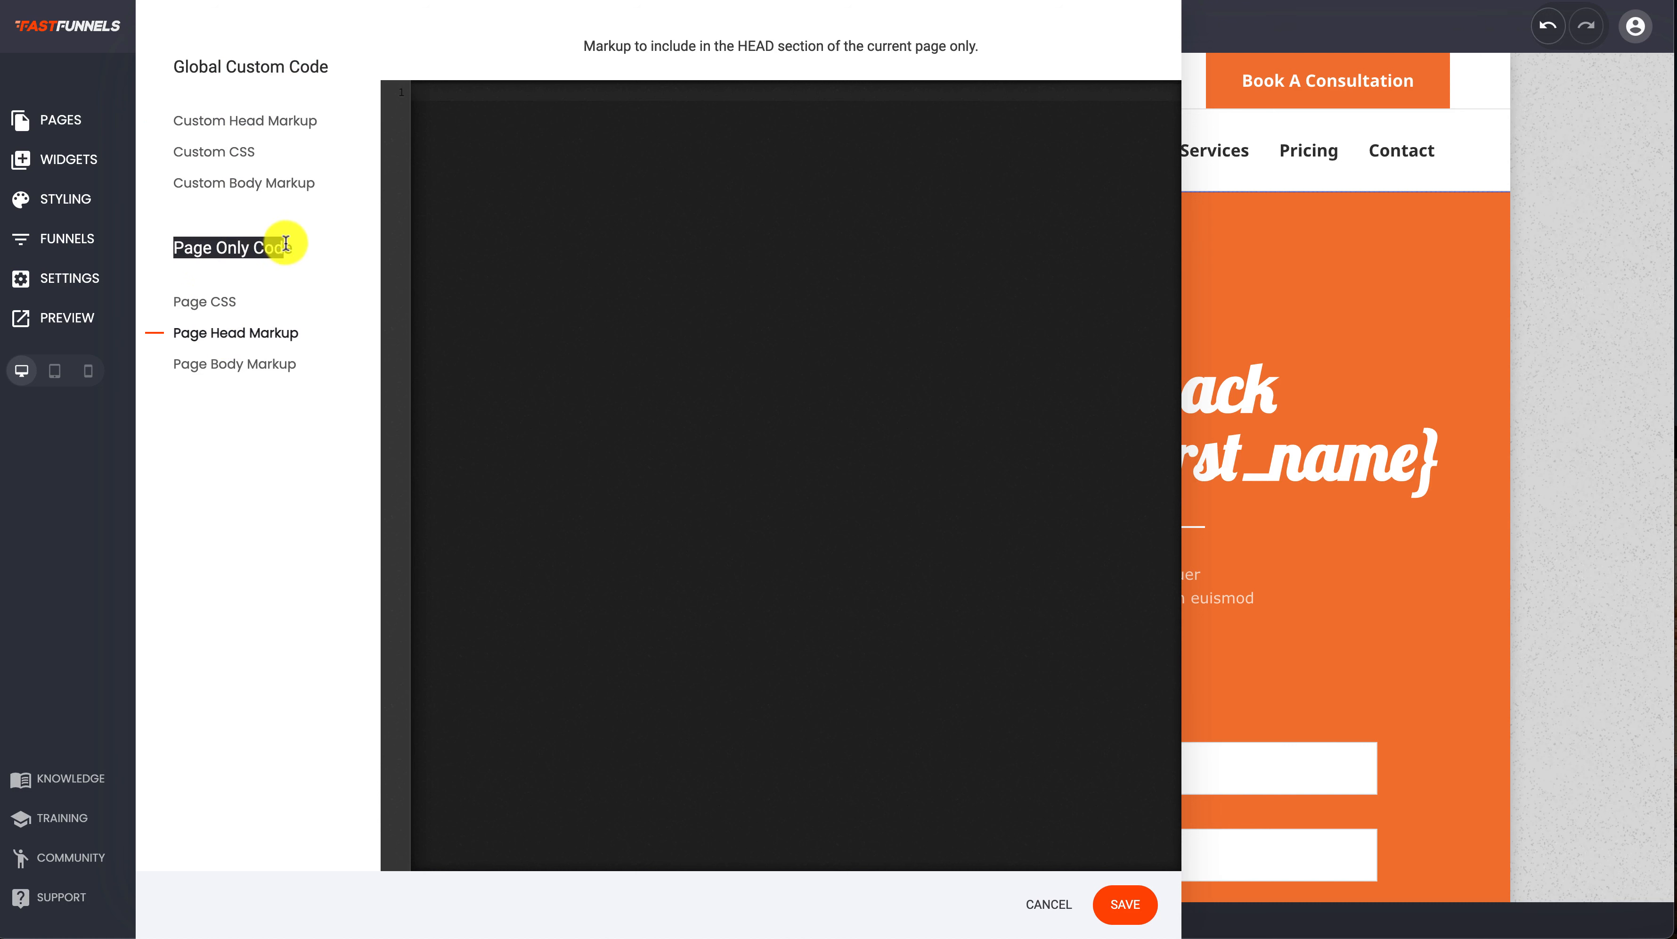
{"action": "mouse_move", "coordinate": [124, 219]}
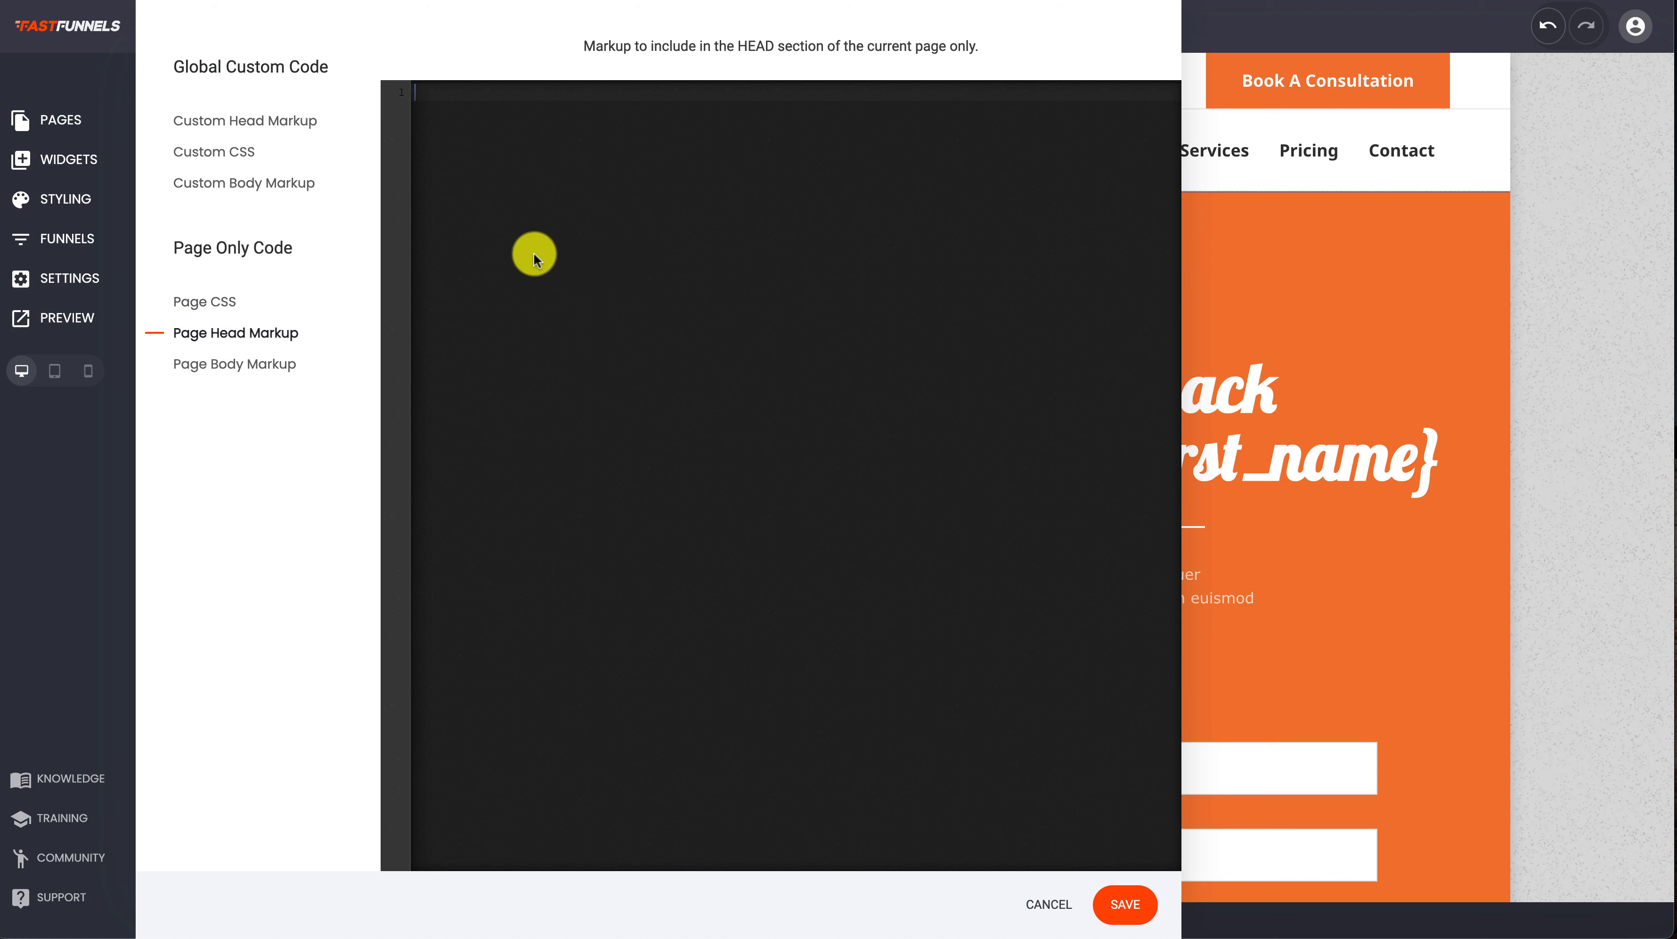
{"action": "mouse_move", "coordinate": [203, 258]}
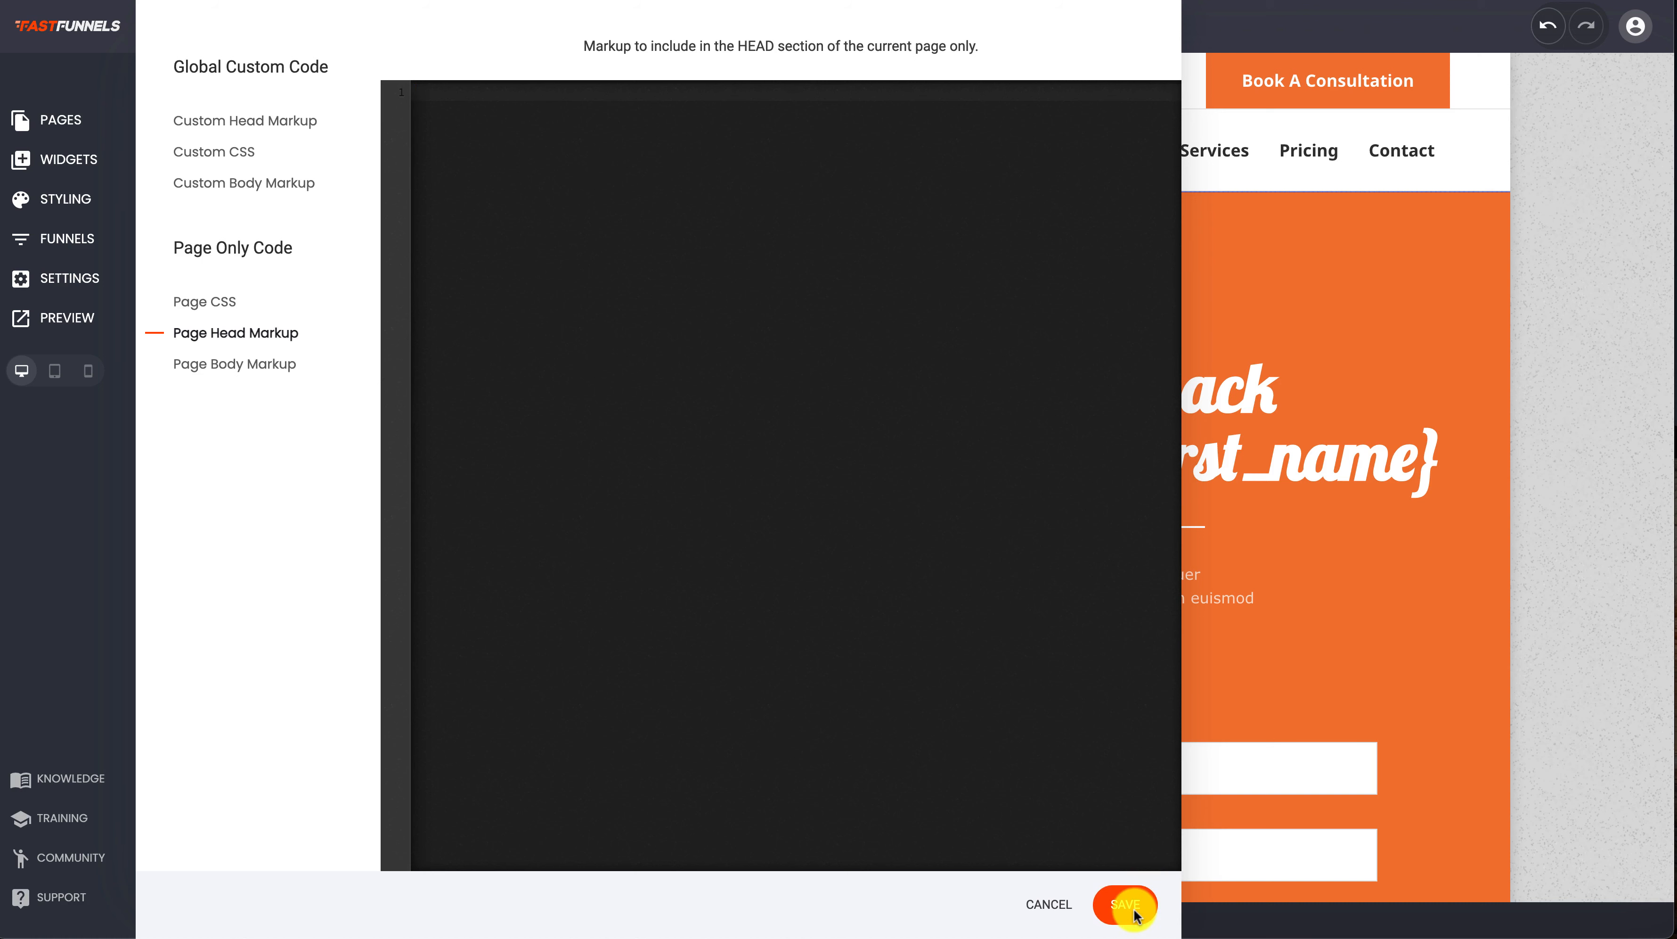
Save the custom code settings and scroll the builder to the Contact Us / Open Hours section
{"action": "left_click", "coordinate": [1124, 904]}
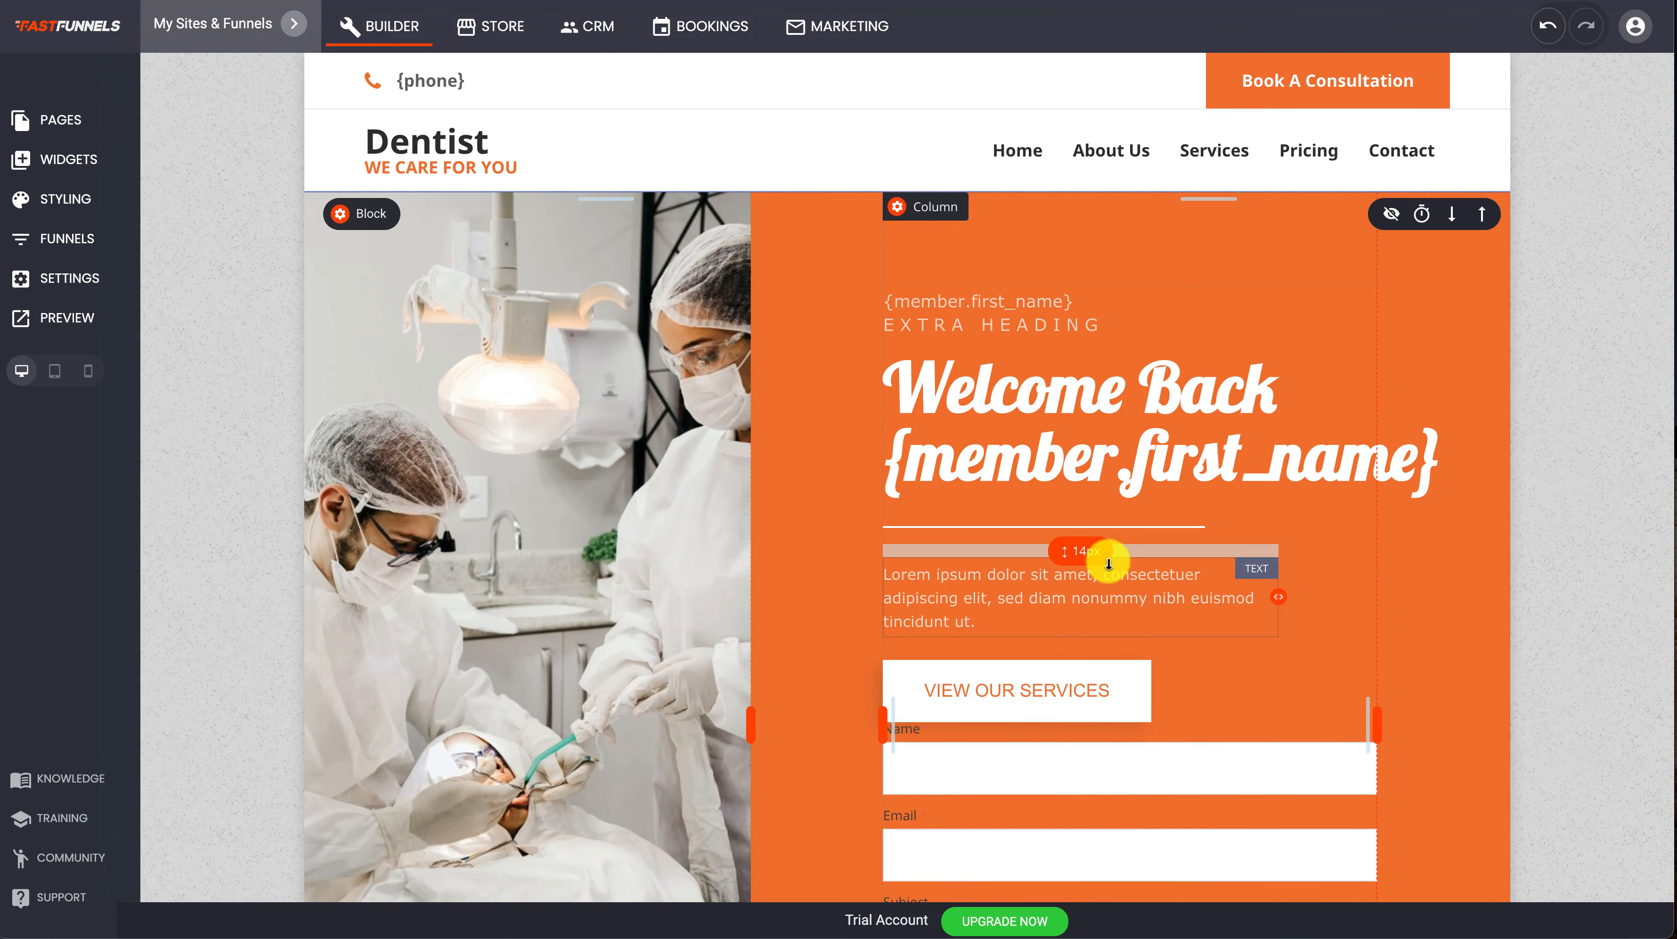
{"action": "scroll", "scroll_direction": "down", "scroll_amount": 3}
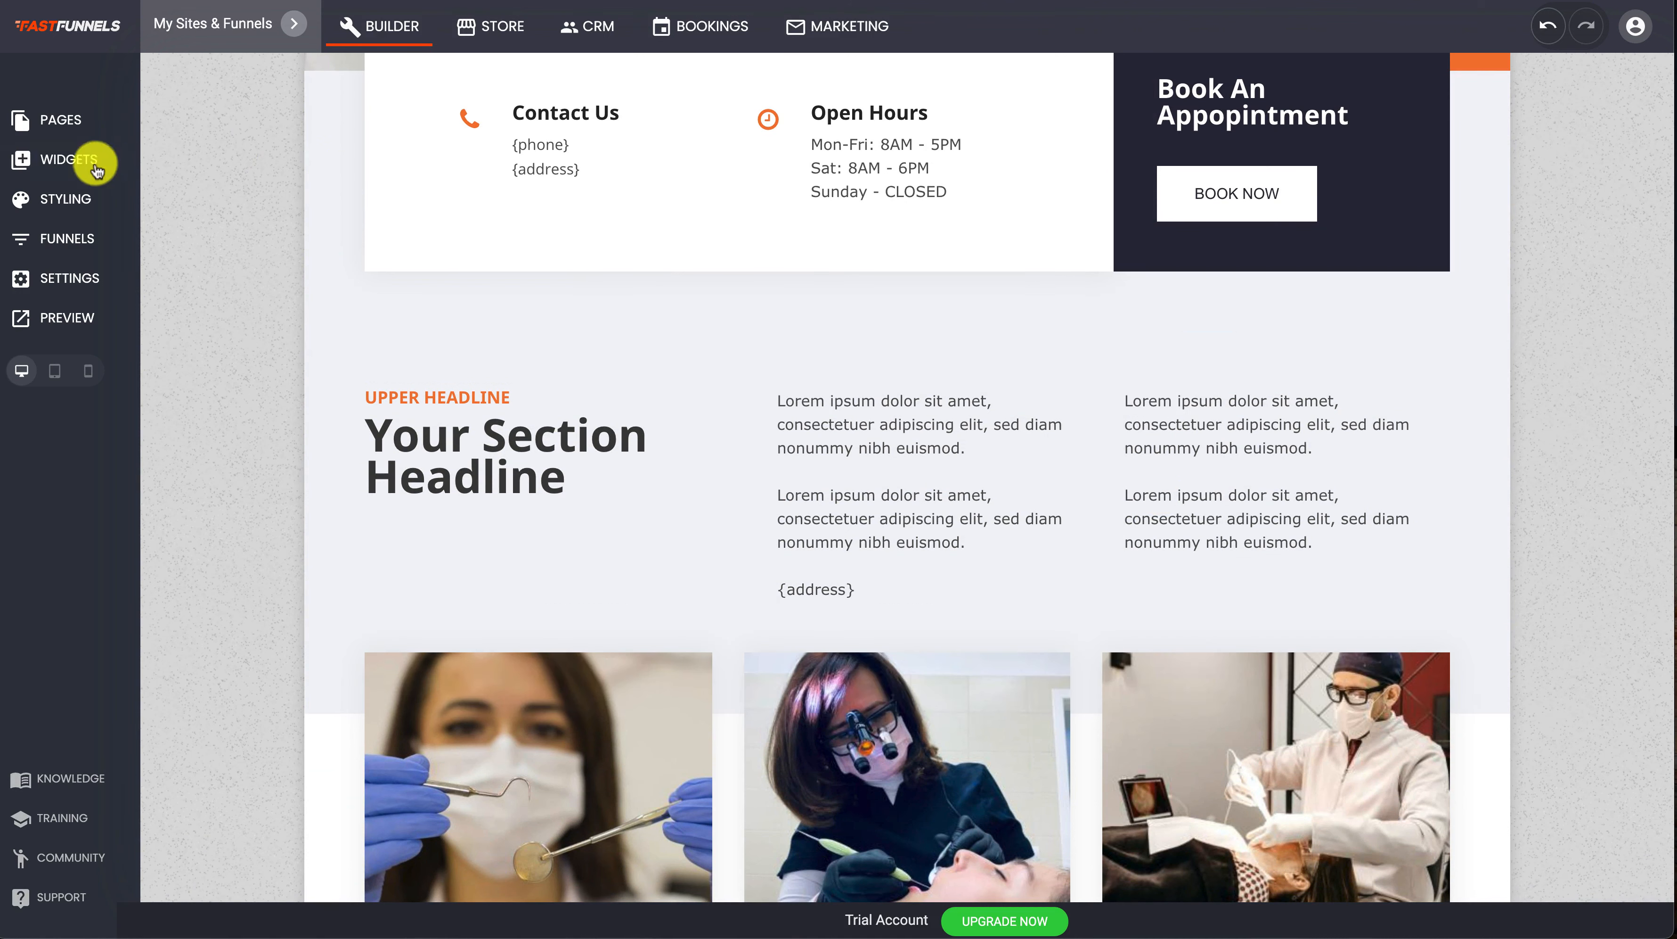
Add a Code widget from the Add Widget panel below the Contact Us details
{"action": "left_click", "coordinate": [66, 159]}
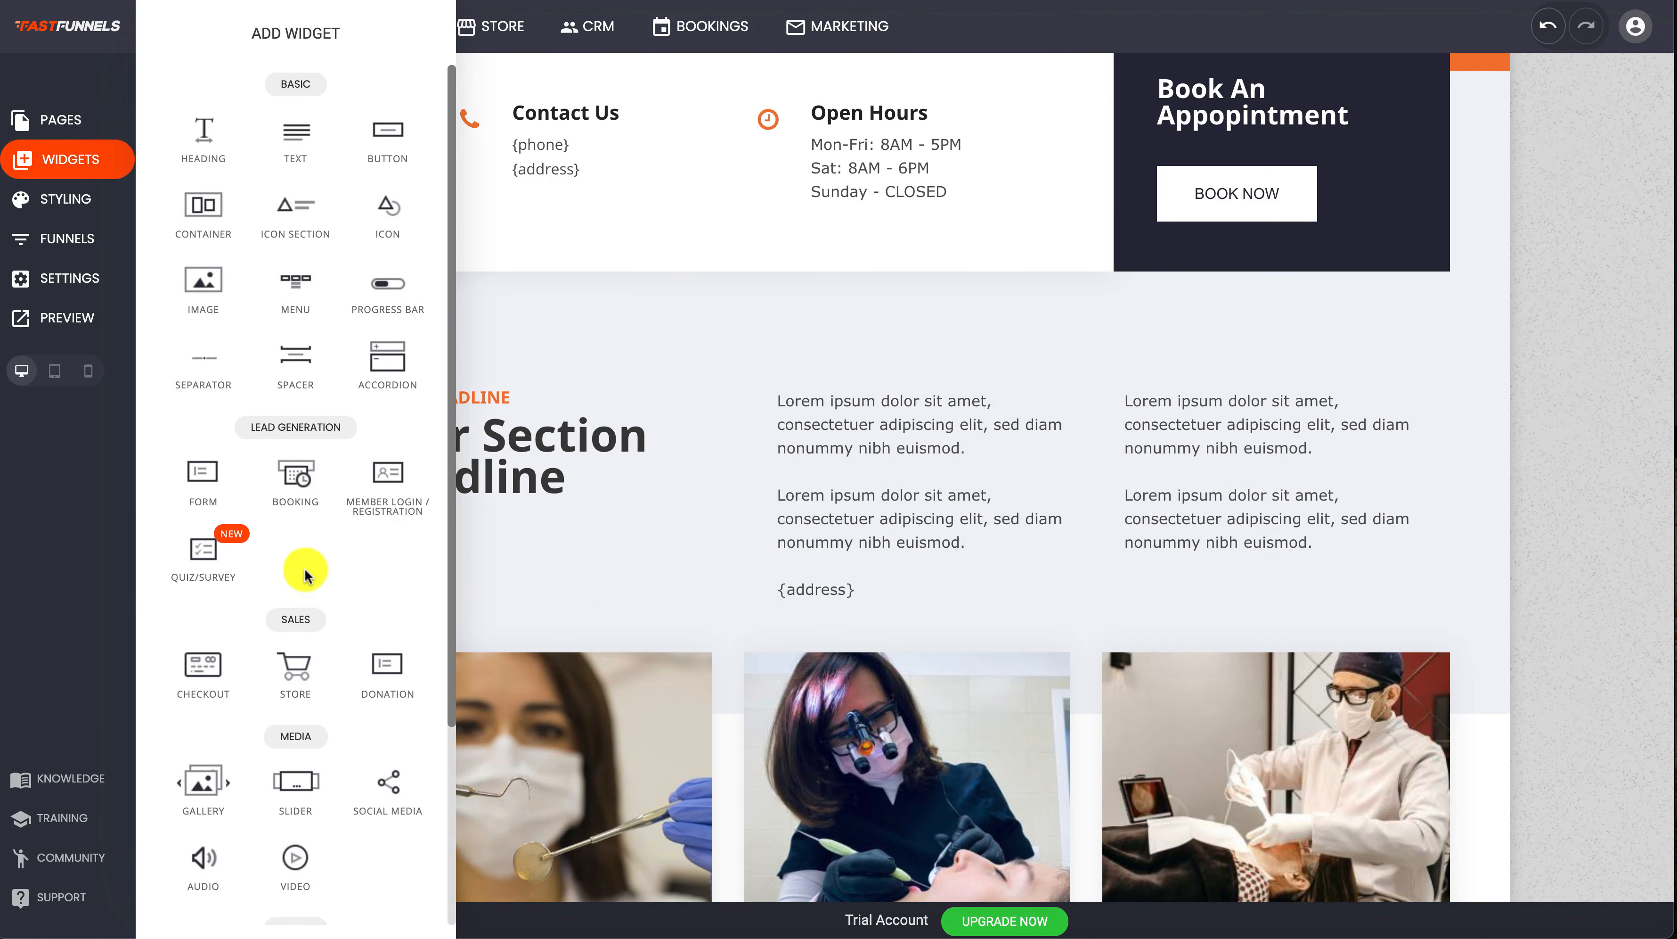
{"action": "scroll", "scroll_direction": "down", "scroll_amount": 3}
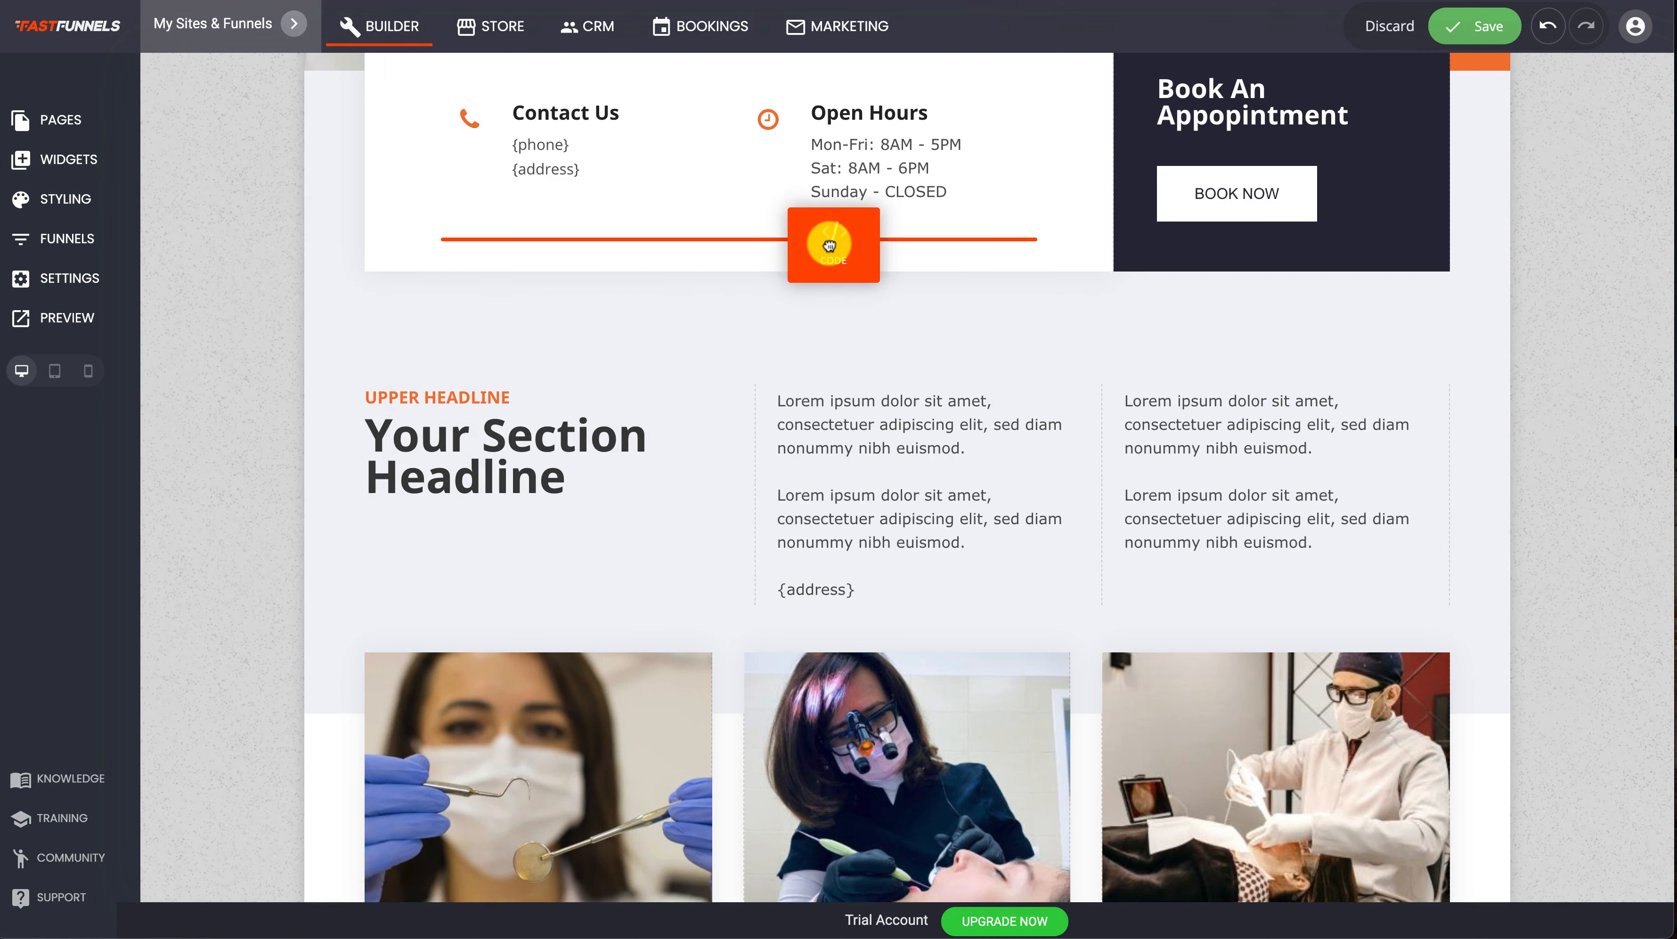
{"action": "left_click", "coordinate": [832, 244]}
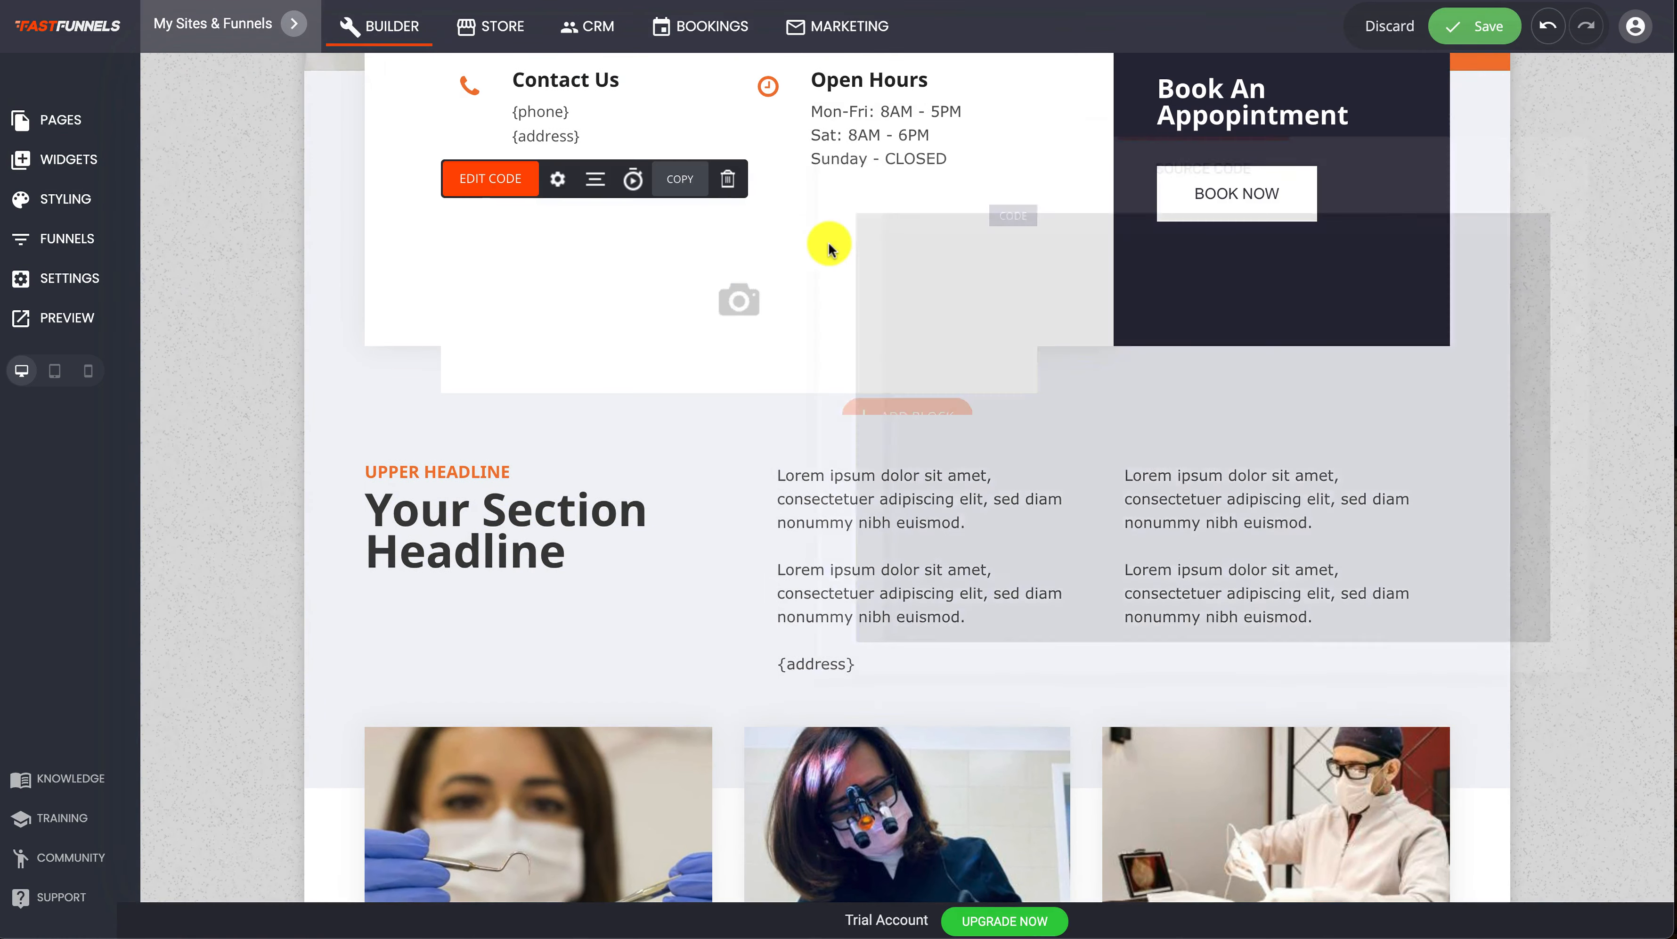
Open the code widget's empty Source Code editor and save the page
{"action": "left_click", "coordinate": [490, 179]}
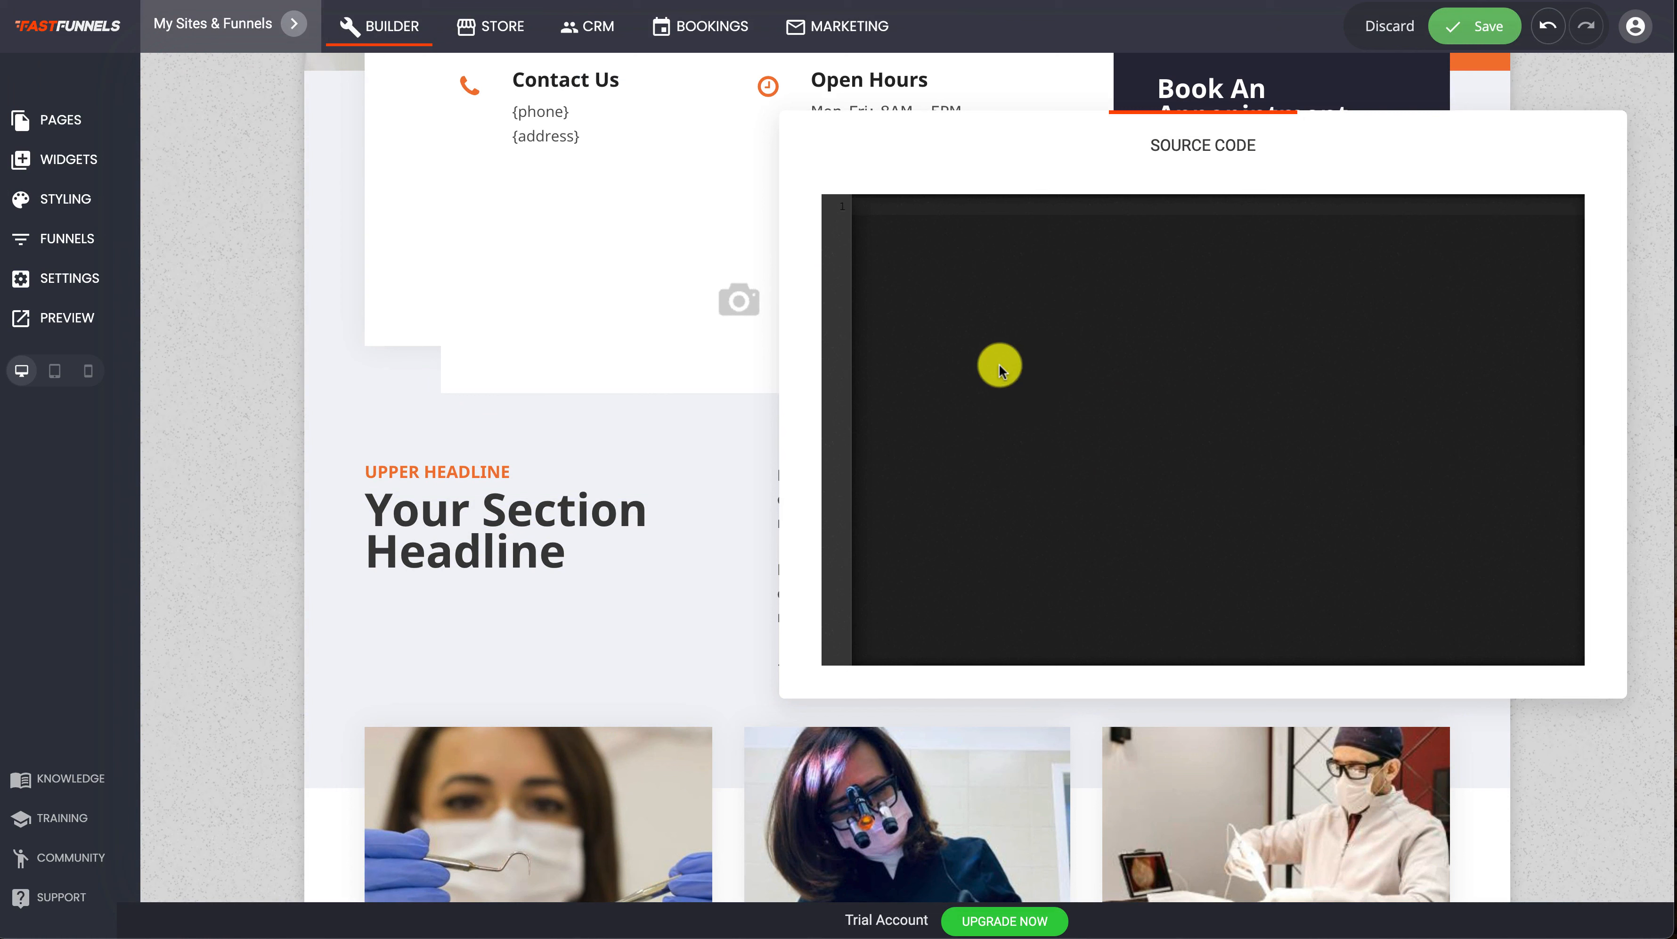
{"action": "mouse_move", "coordinate": [990, 326]}
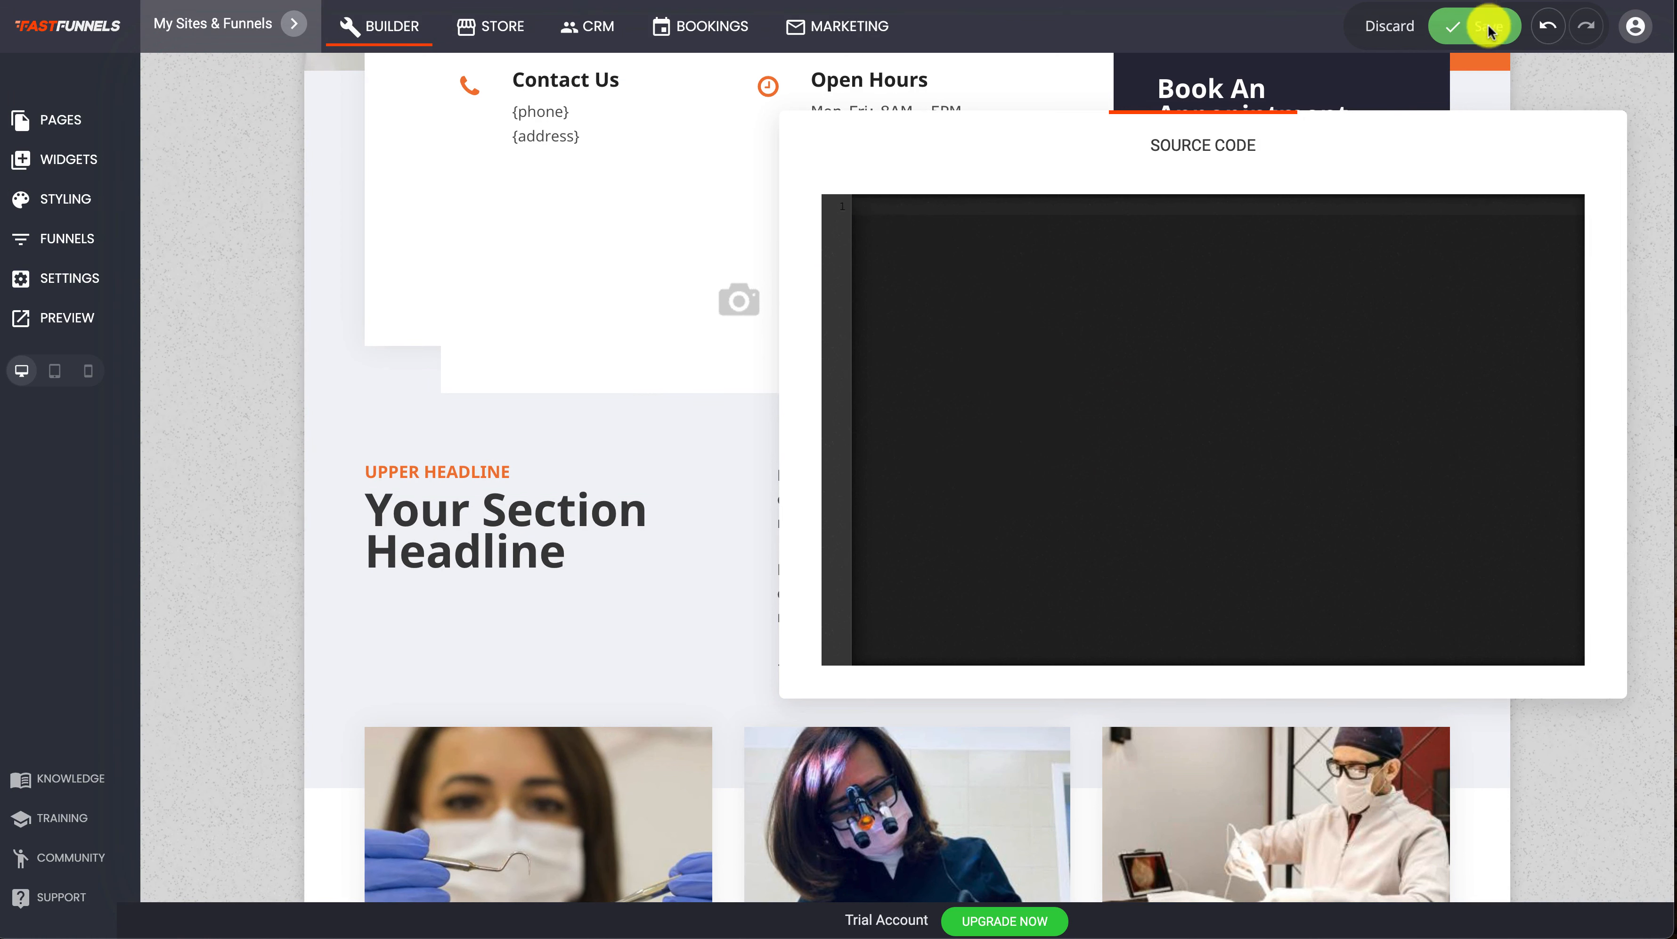
{"action": "left_click", "coordinate": [1450, 25]}
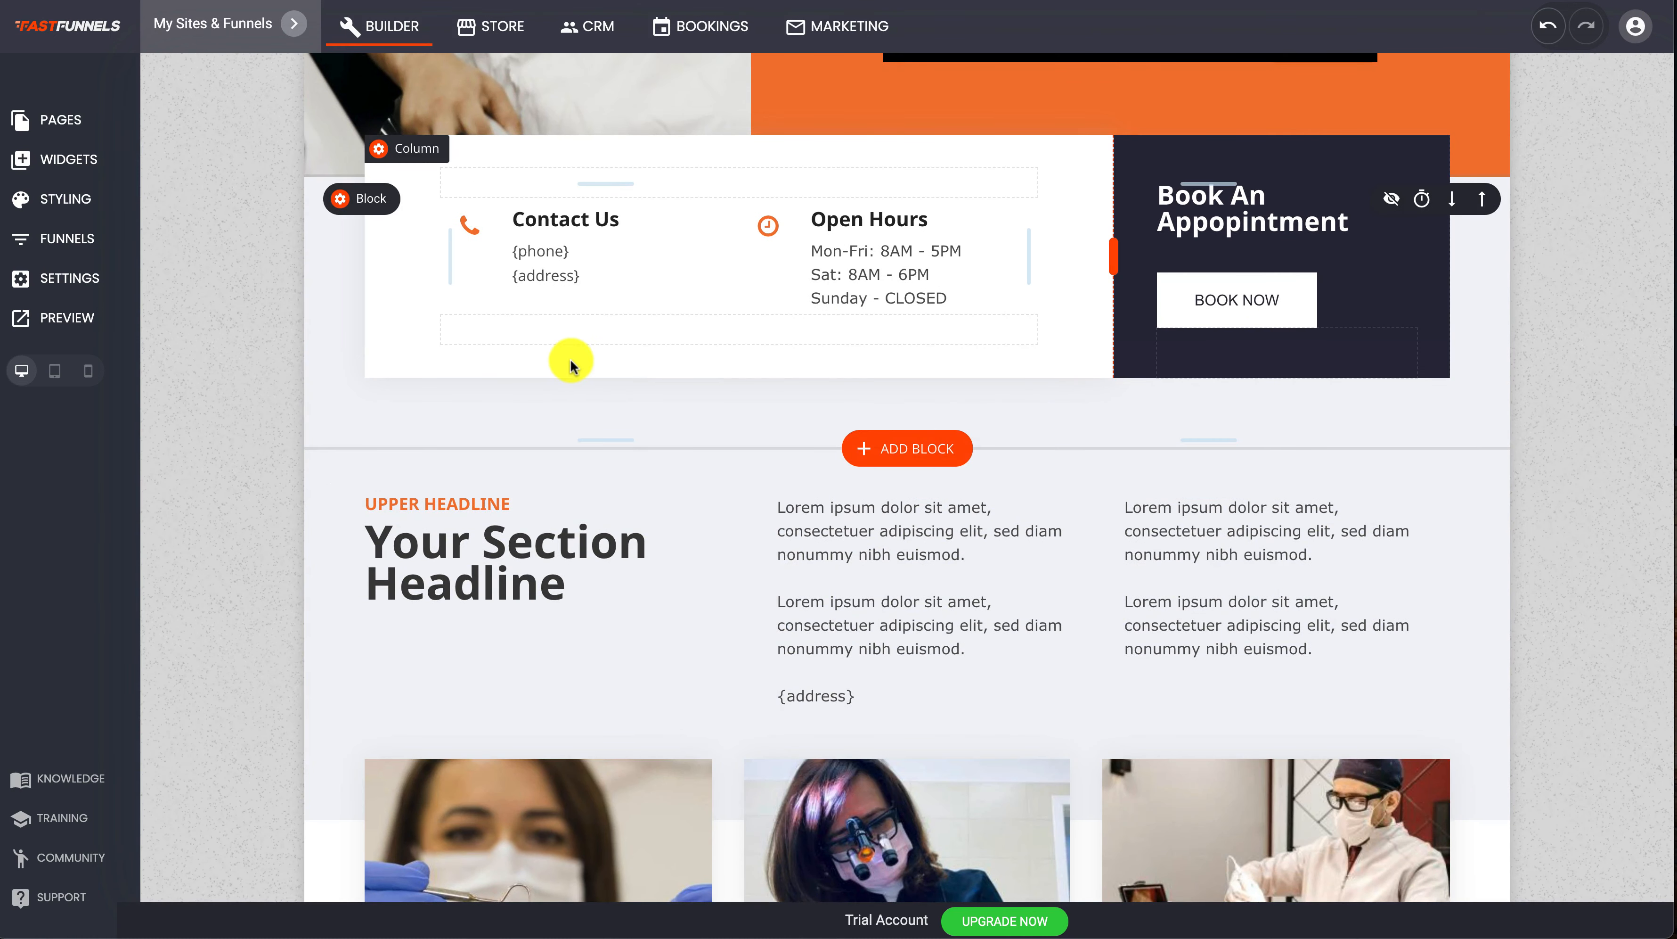
{"action": "mouse_move", "coordinate": [762, 377]}
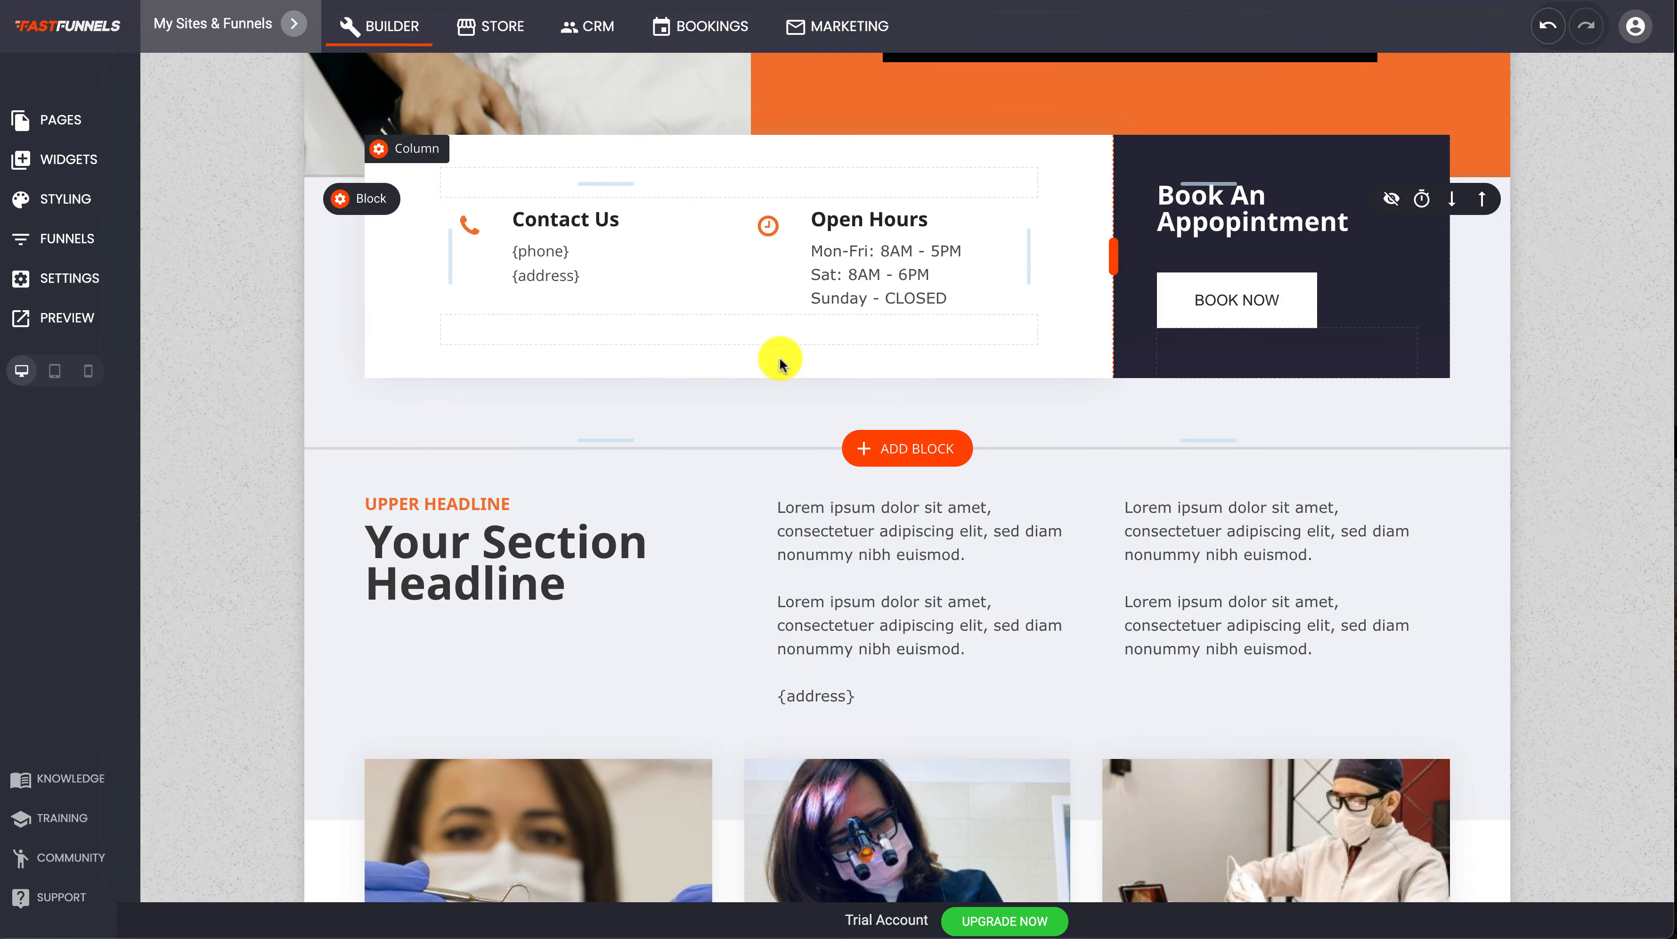
{"action": "mouse_move", "coordinate": [783, 364]}
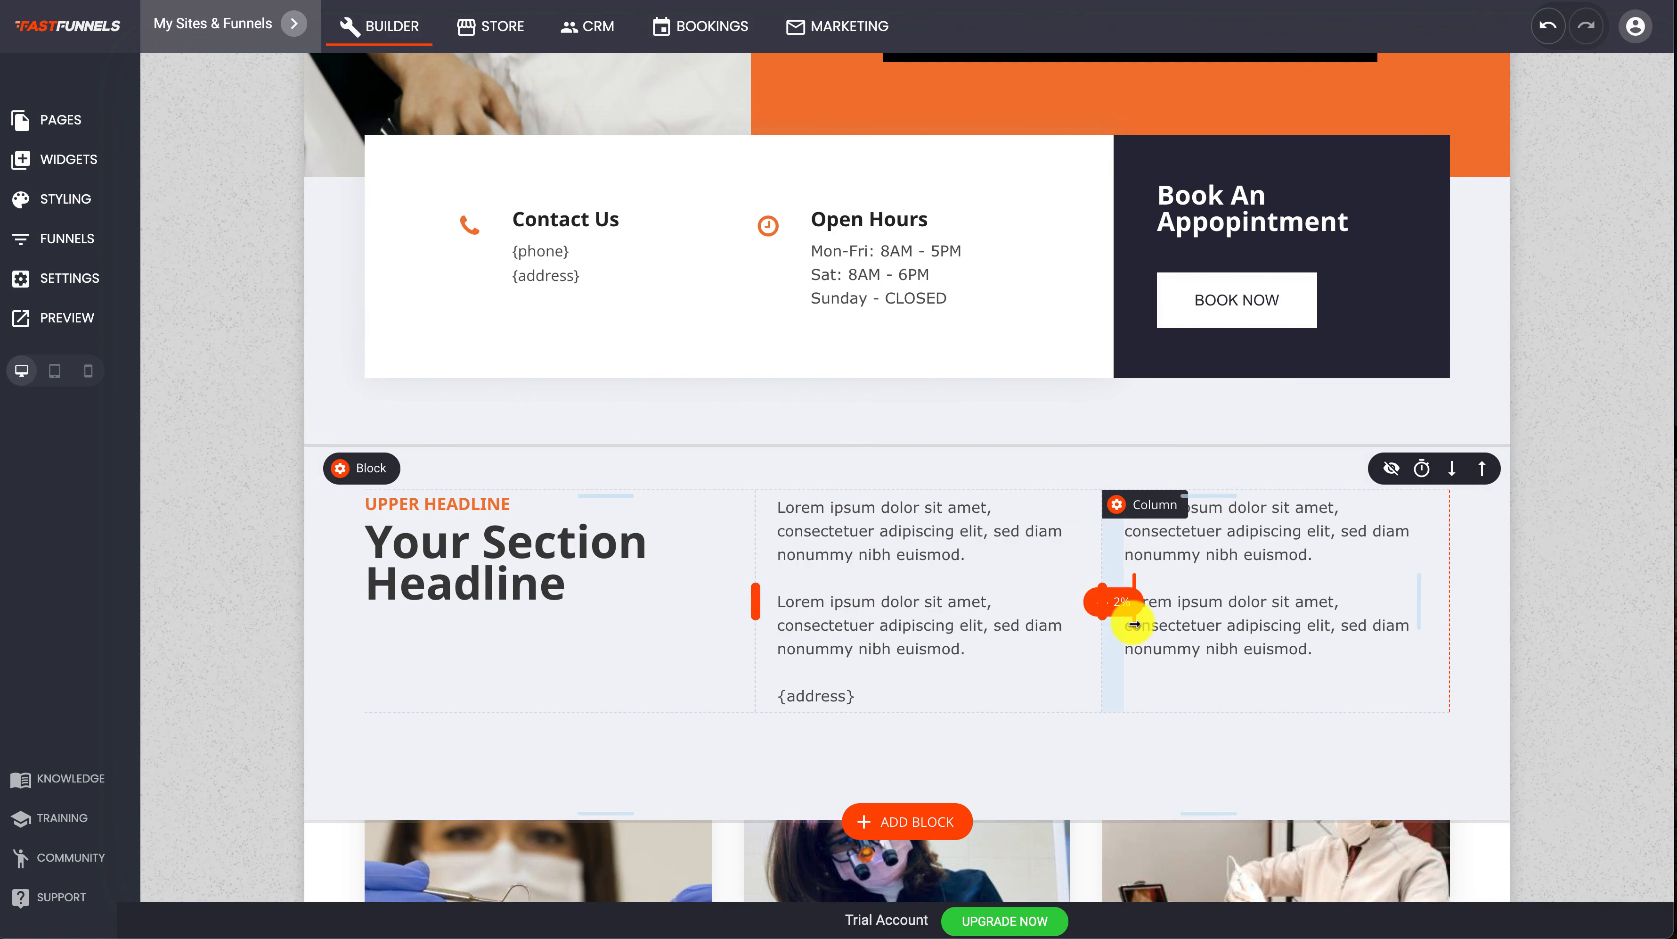
{"action": "mouse_move", "coordinate": [1131, 625]}
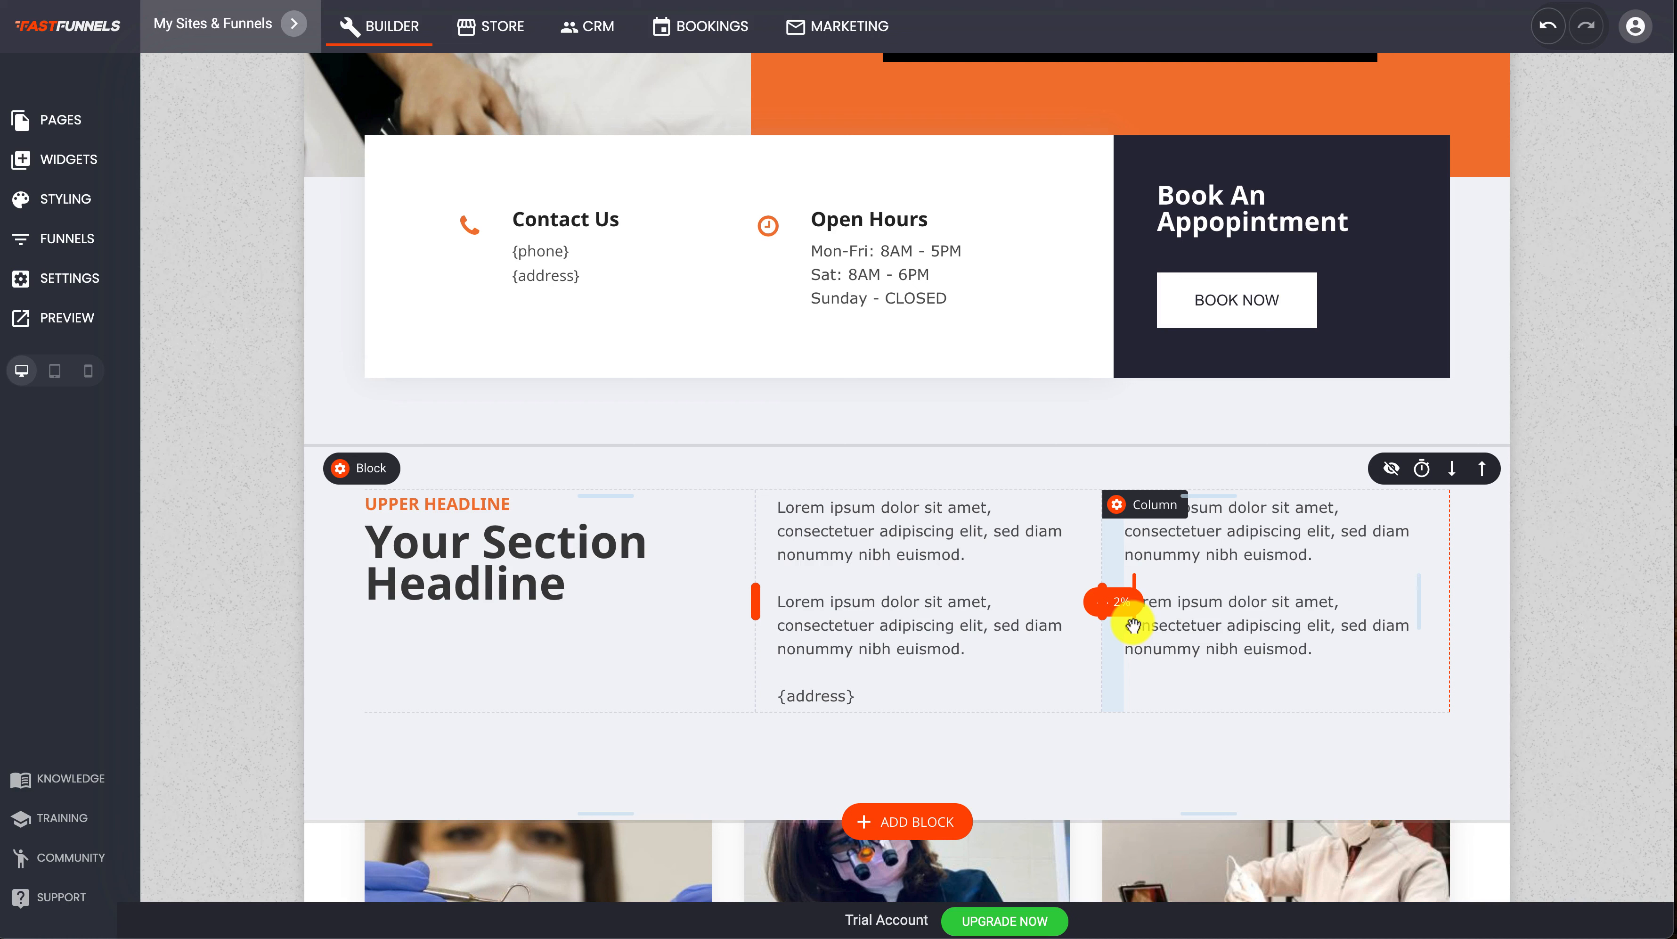